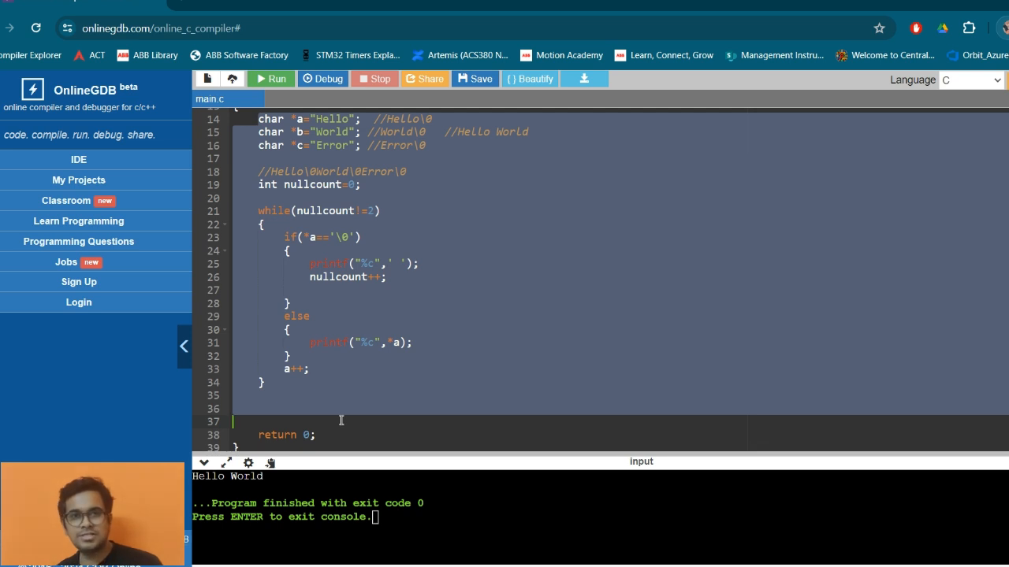
- Scroll up to view the fresh default C template with printf("Hello World")
scroll("up", 3)
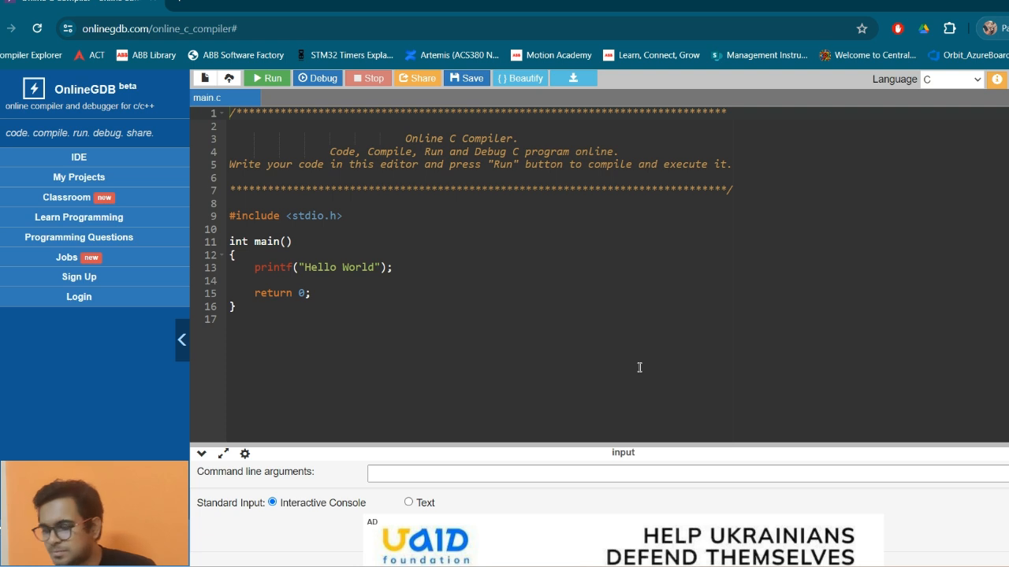
mouse_move(248, 203)
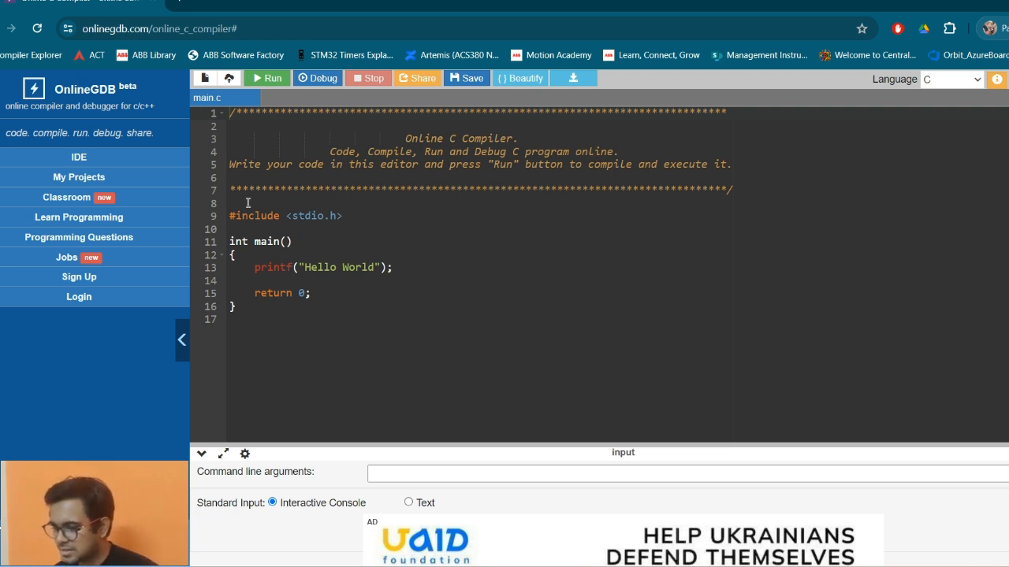
- Type the top comment '//print HELLO WORLD using pointers and dereferencing. Then pointer increment'
type("1.")
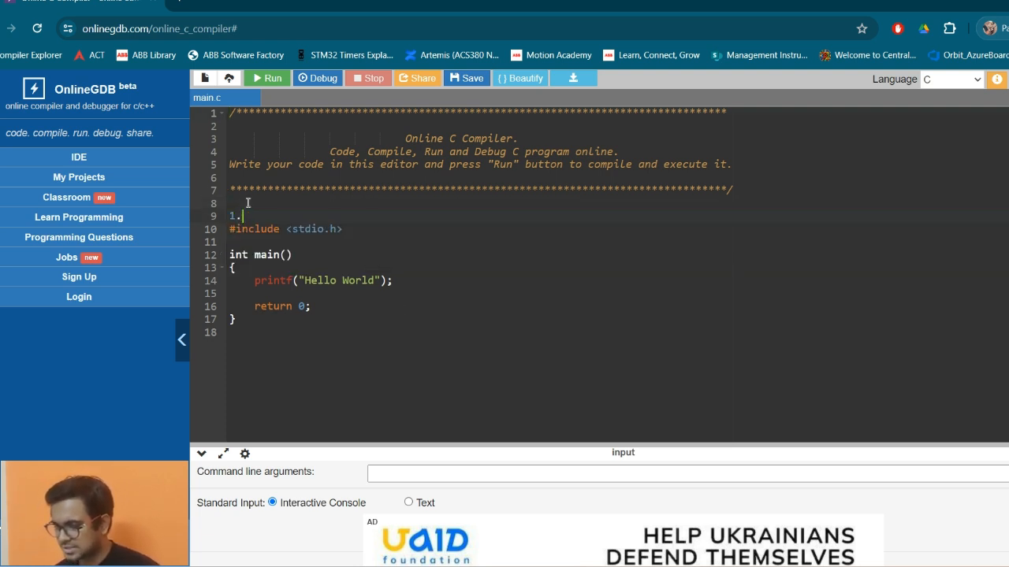
type("//")
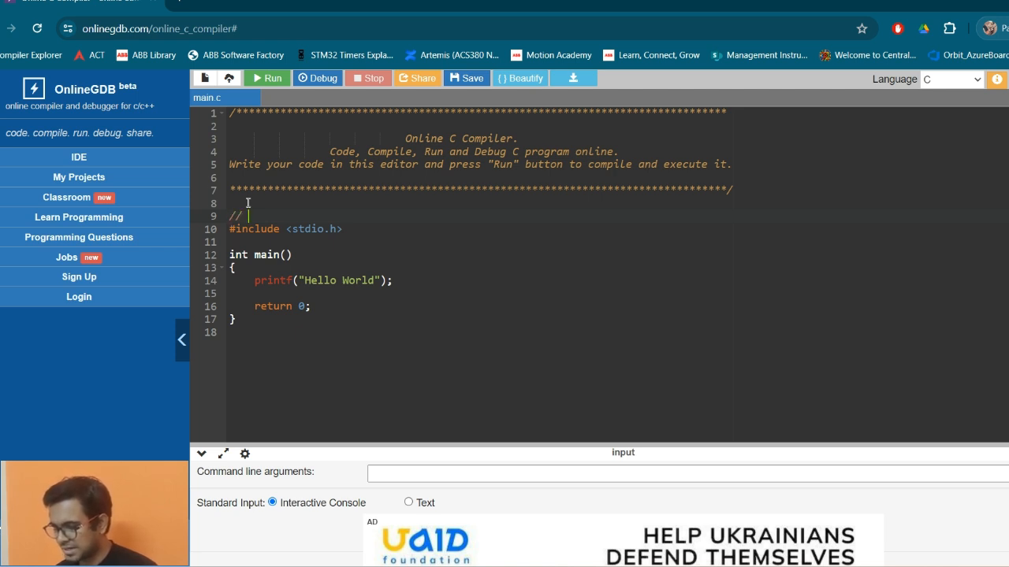
type("print H")
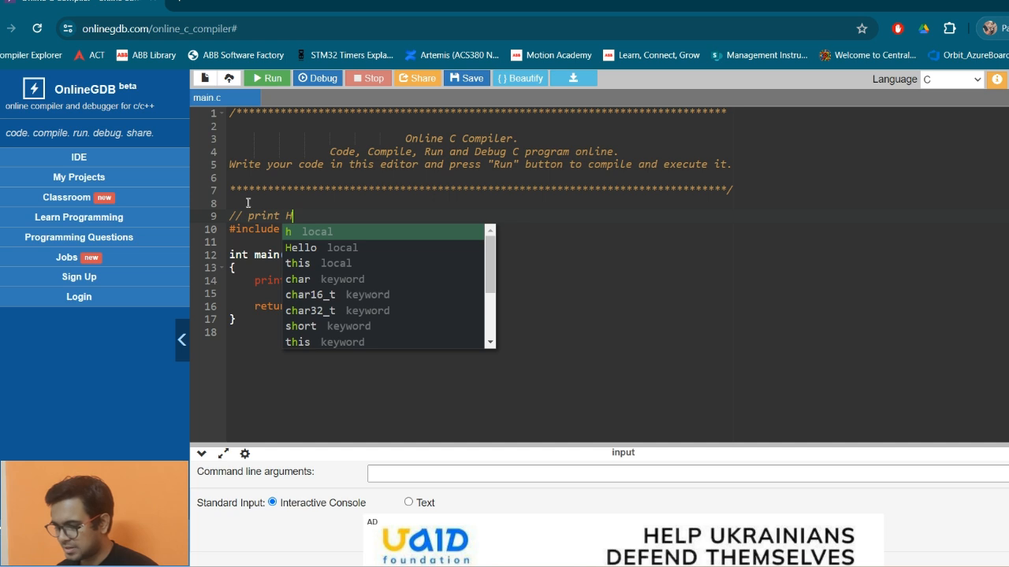
type("ELLO WORLD")
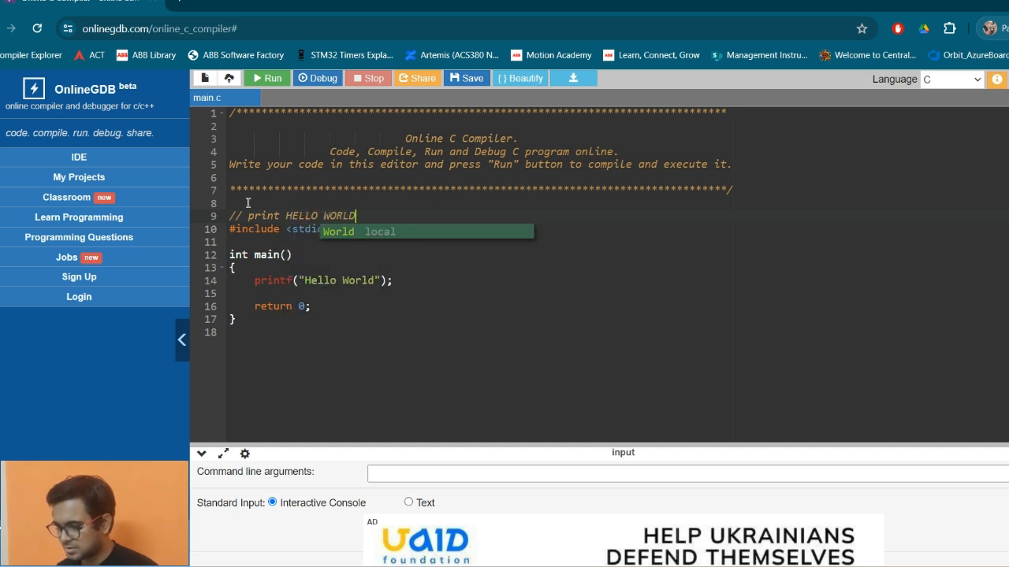
type("withou")
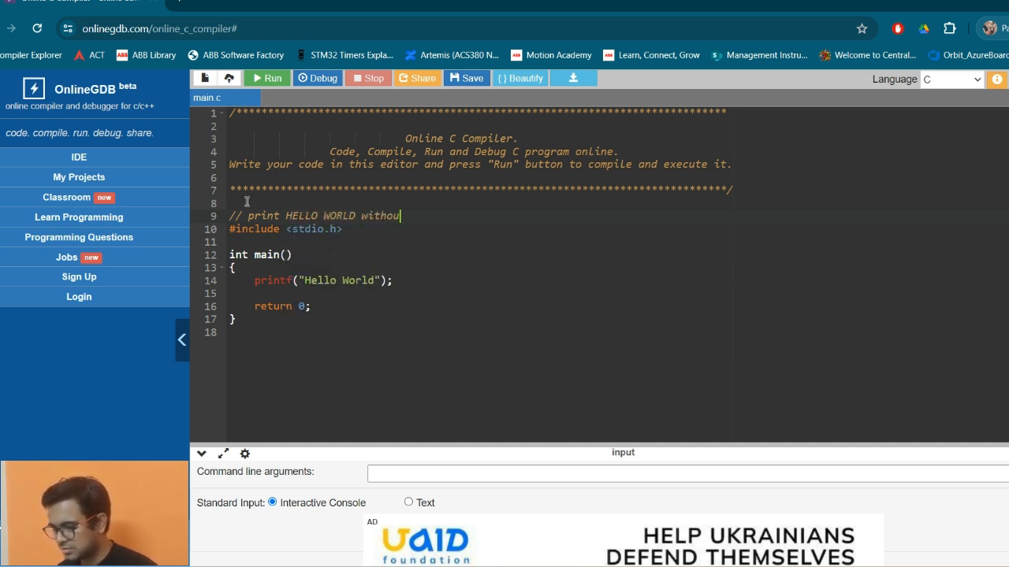
key("Backspace")
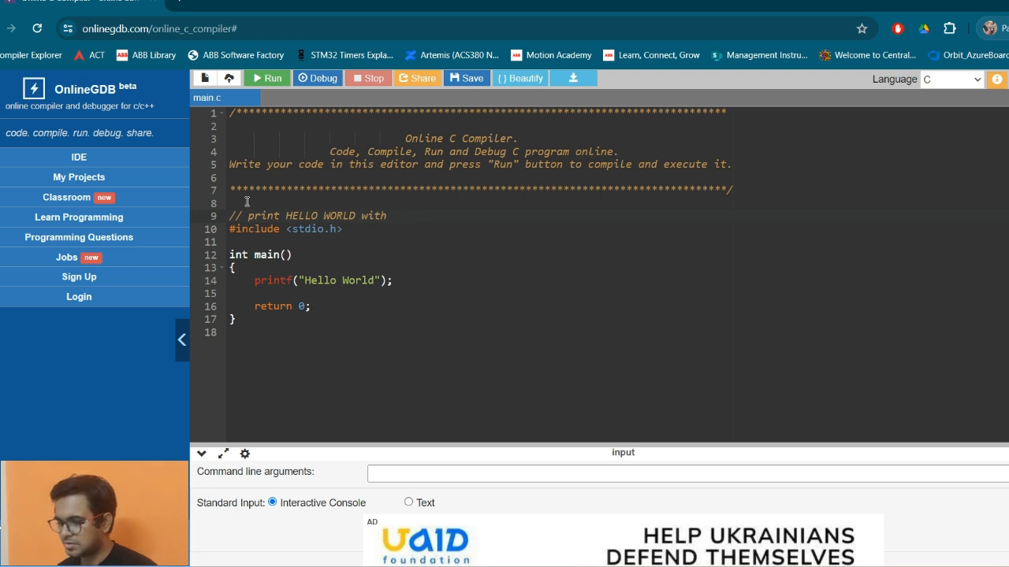
type("using concepts of po")
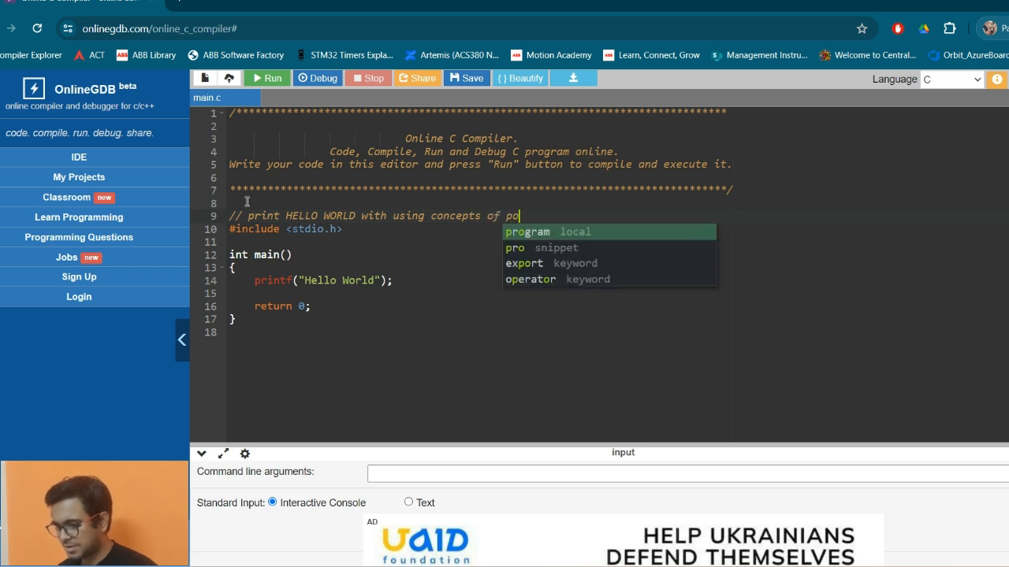
type("inters and")
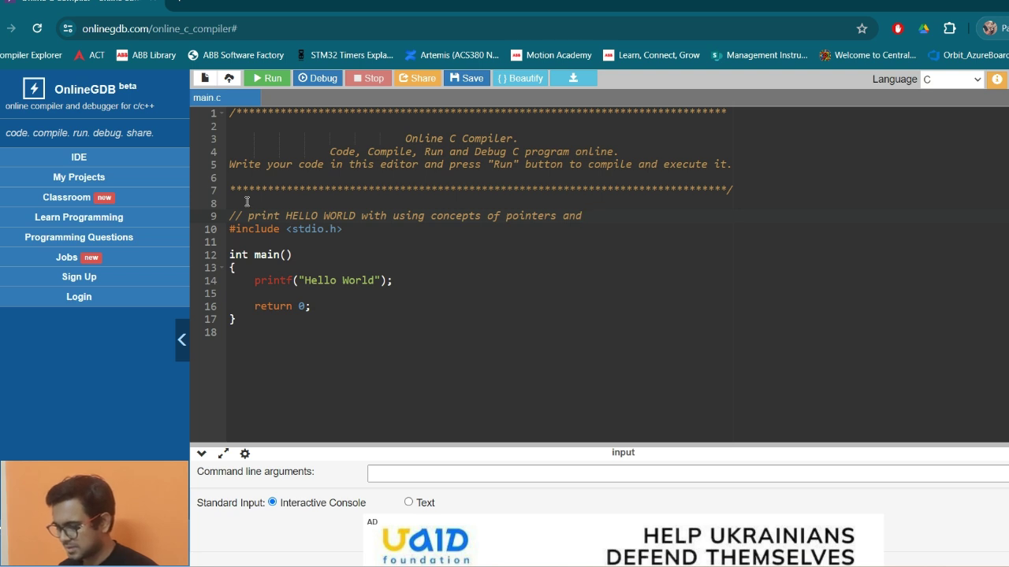
key("Backspace")
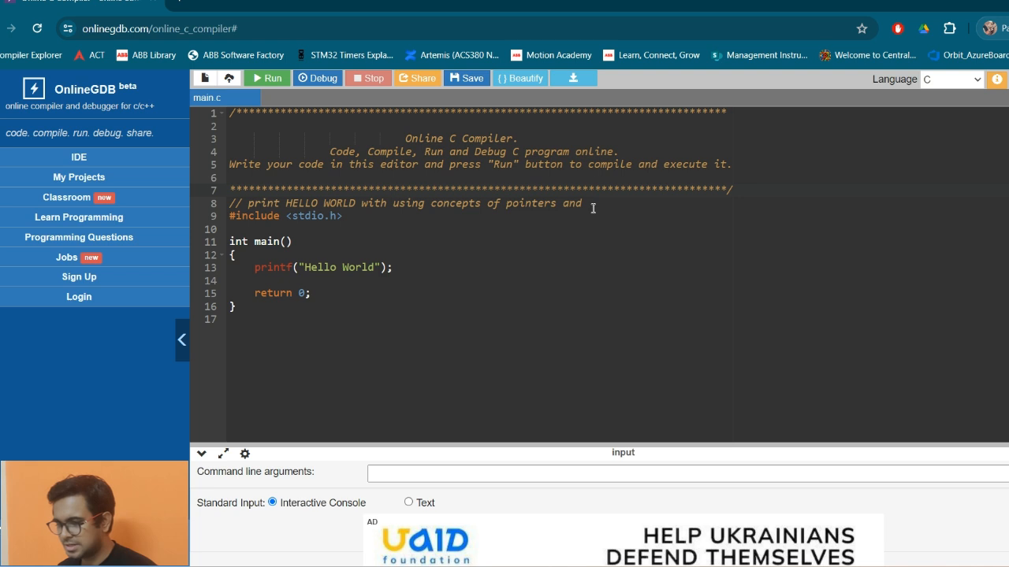
type("derefr")
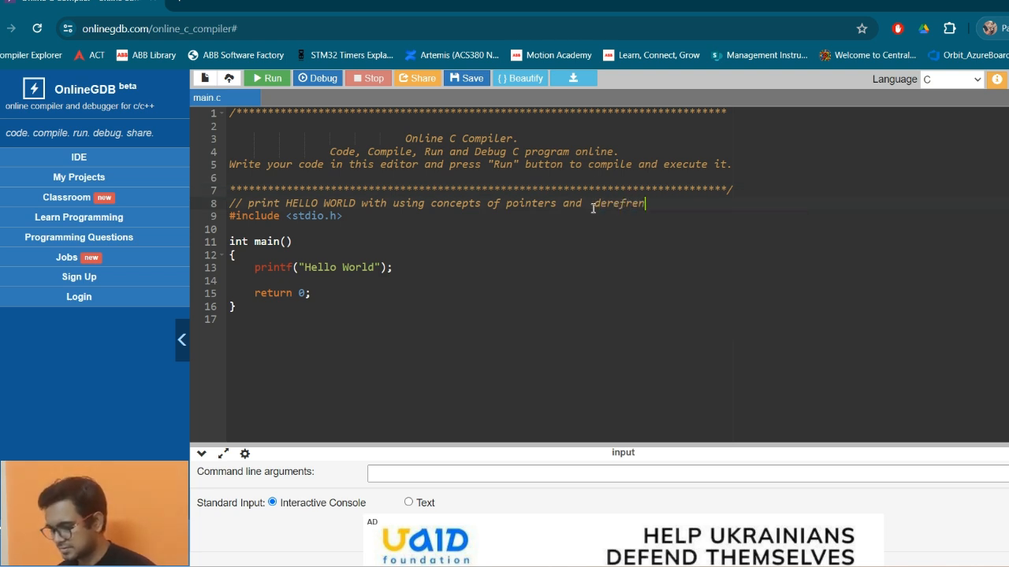
type("encing.")
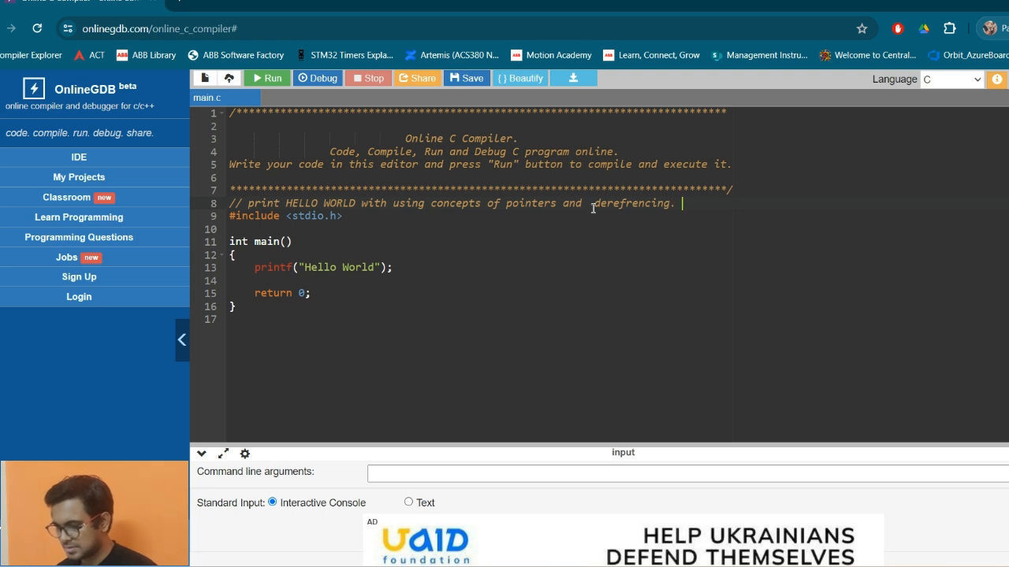
type("Then po")
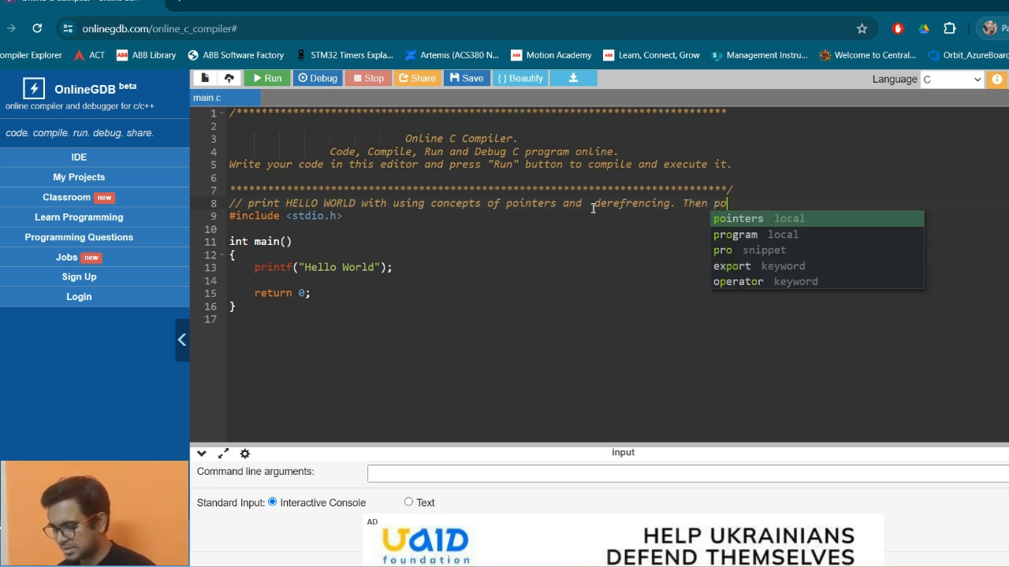
type("inter i")
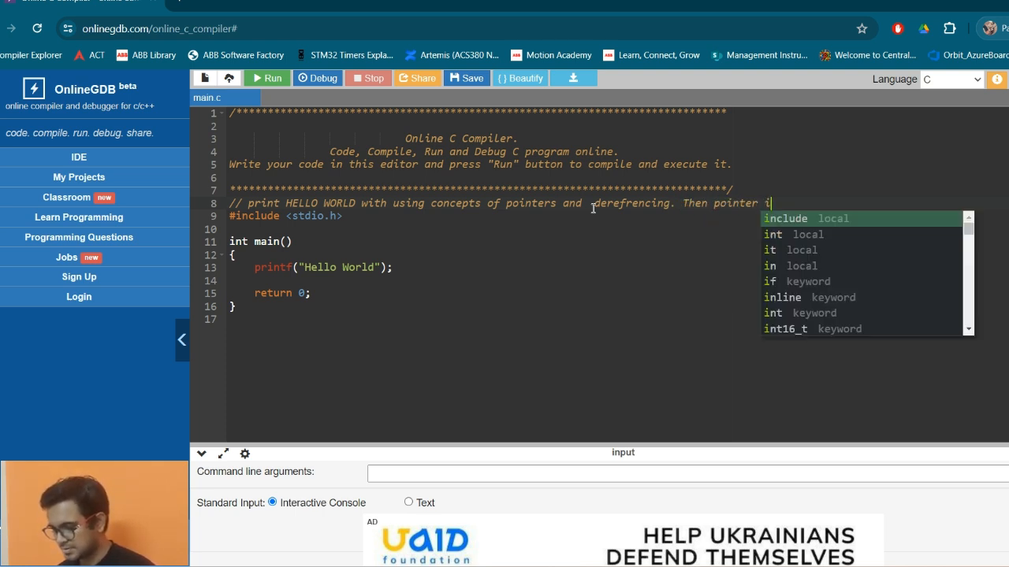
type("ncrement.")
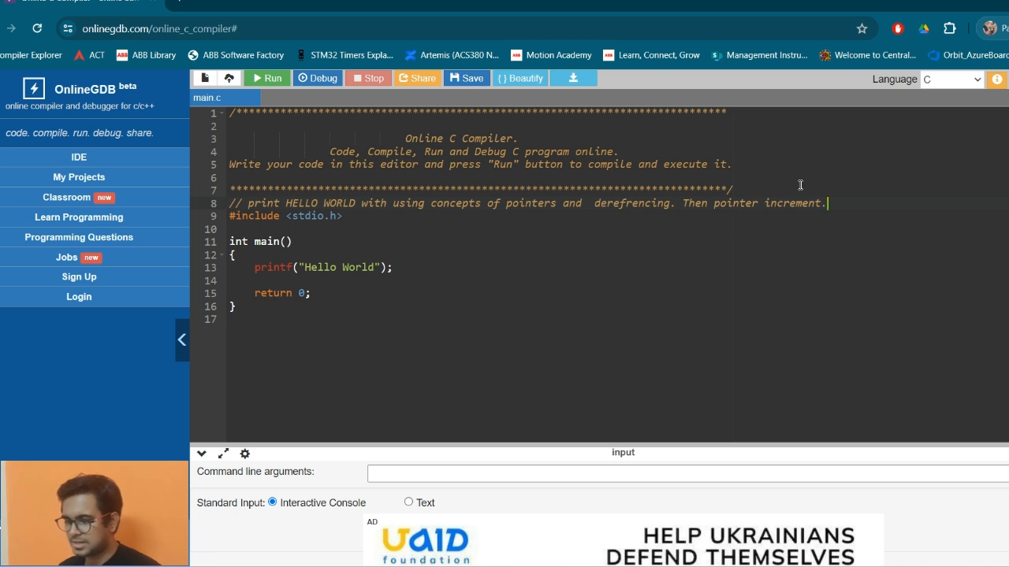
key("Return")
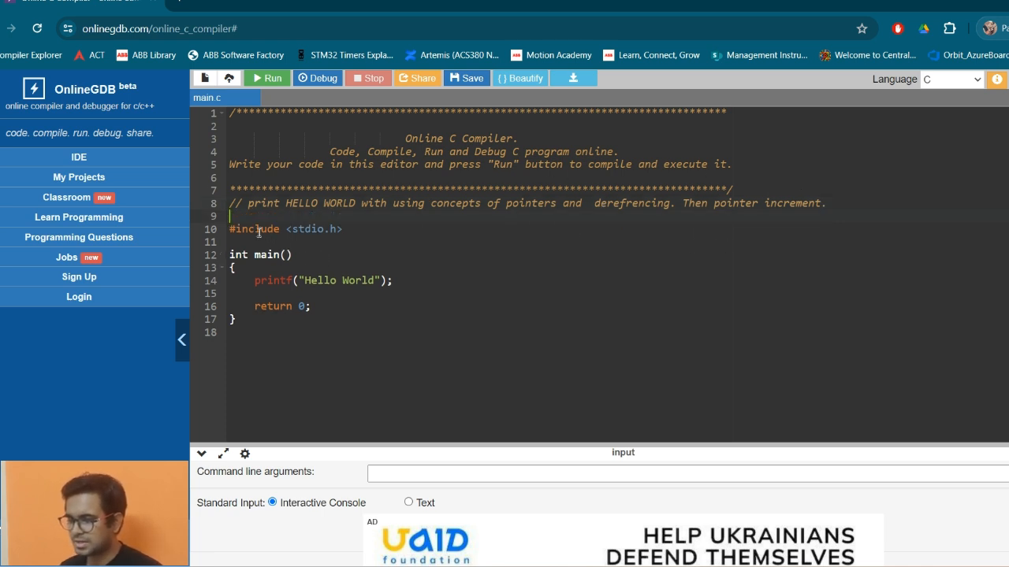
mouse_move(368, 236)
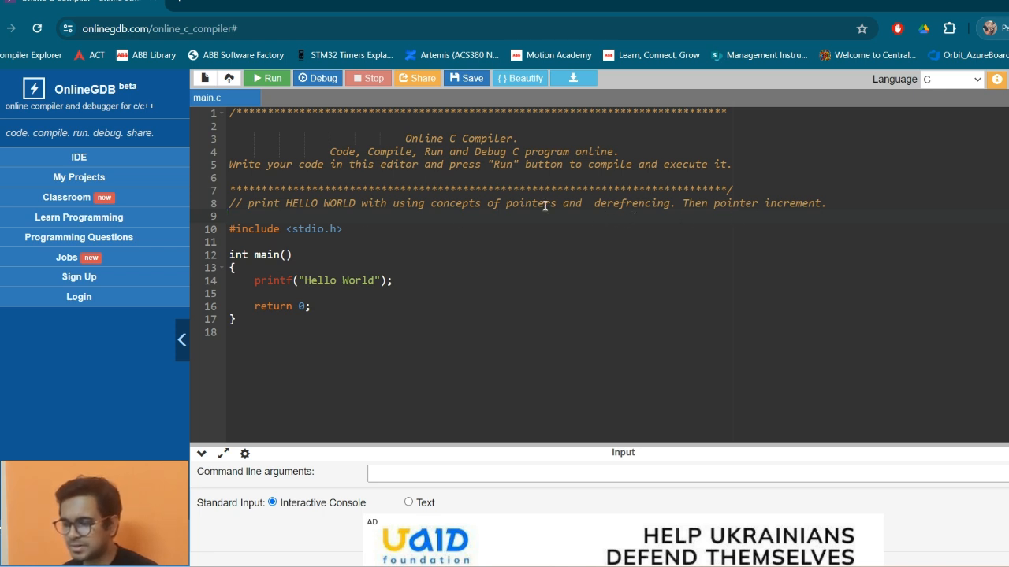
left_click(508, 215)
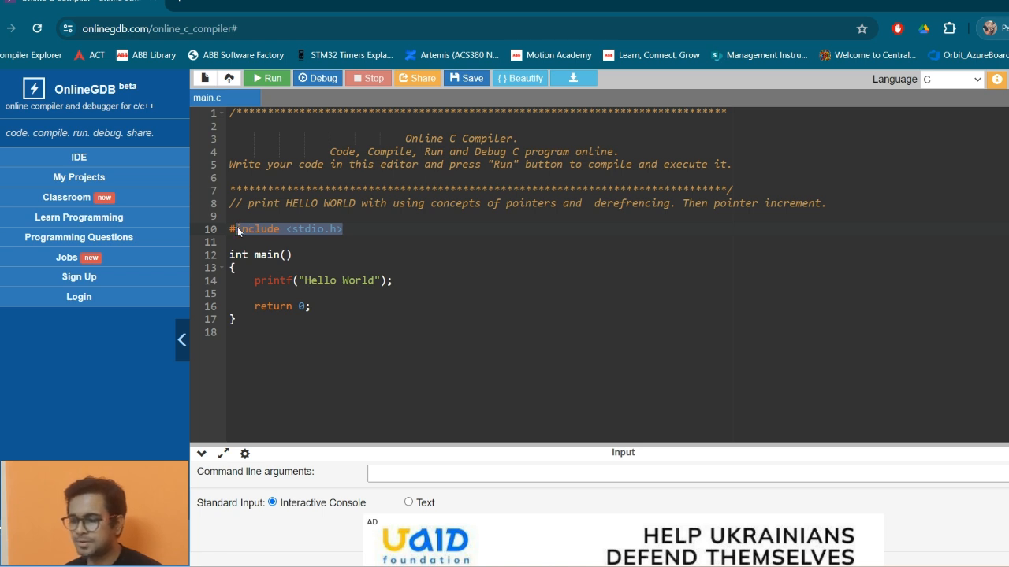
mouse_move(338, 228)
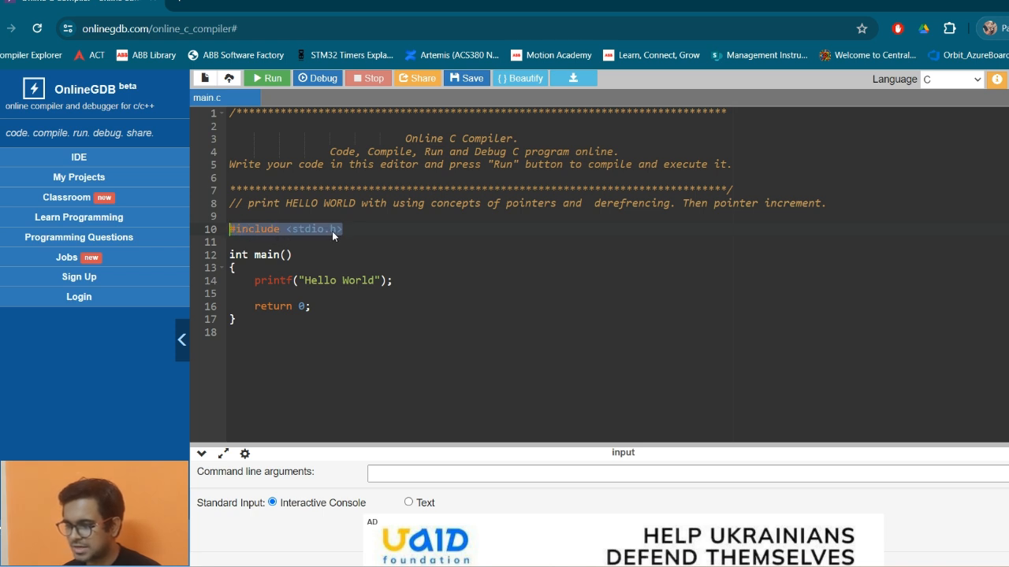
left_click(356, 232)
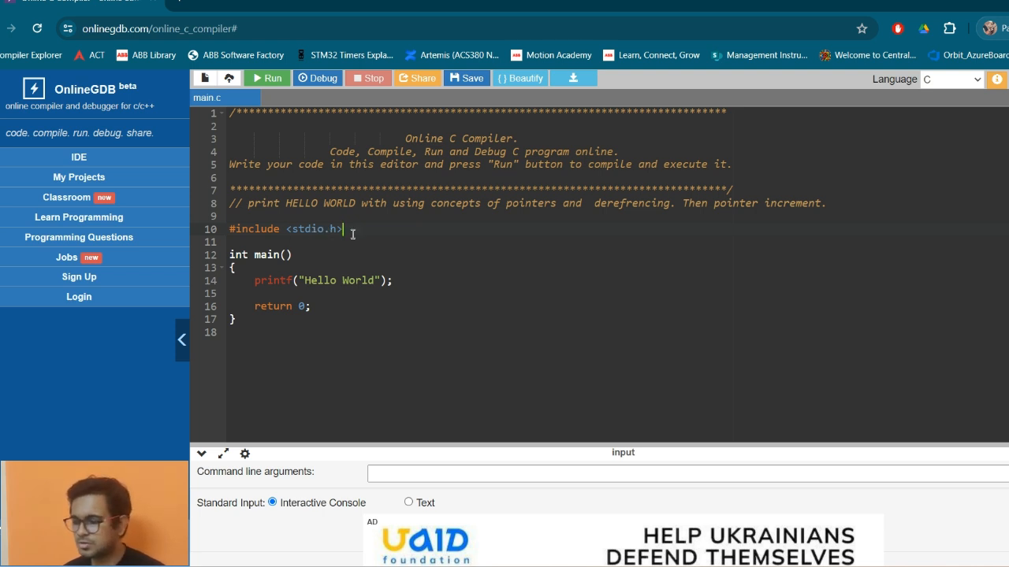
triple_click(284, 228)
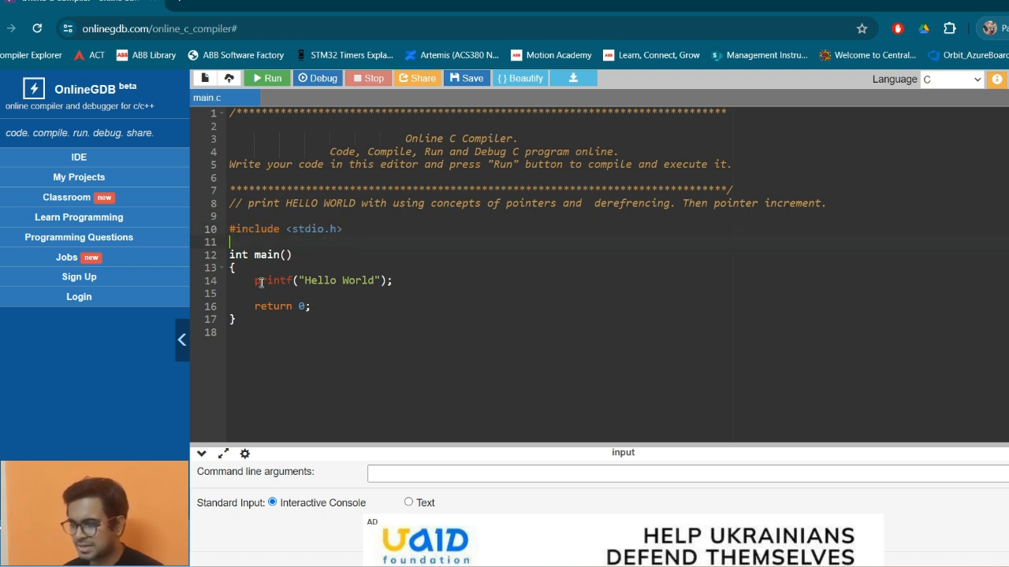
double_click(274, 280)
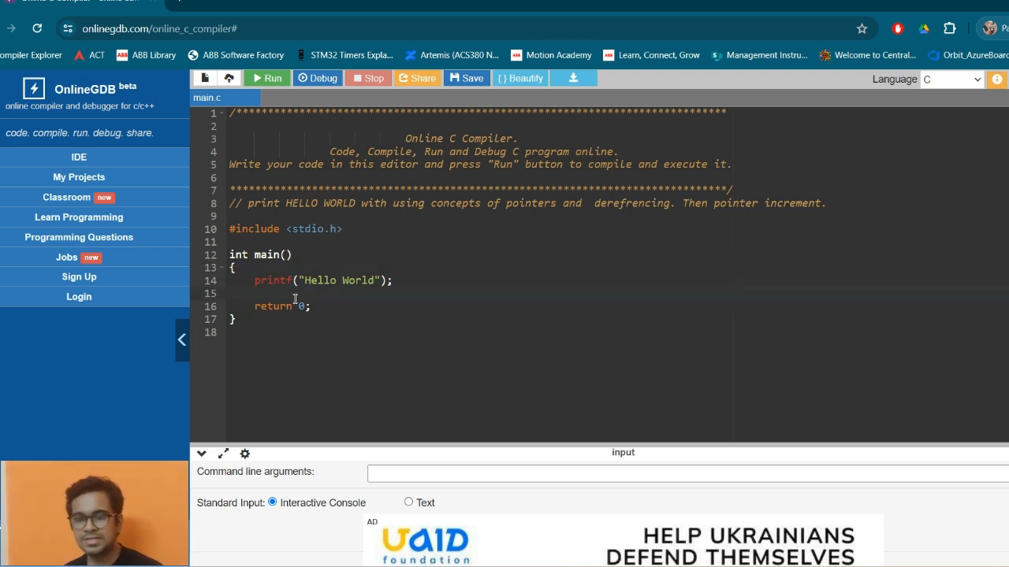
left_click(233, 294)
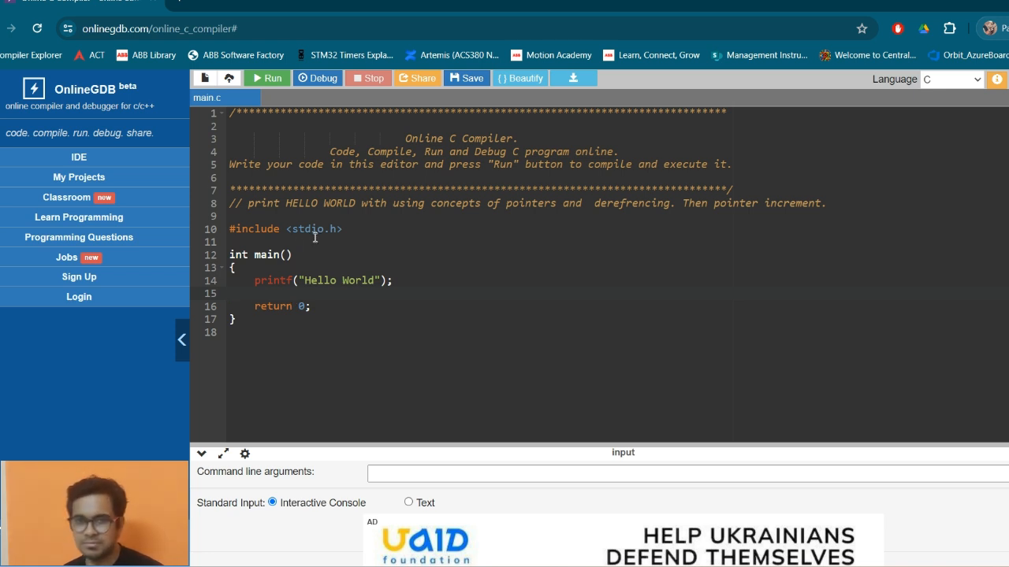
left_click(264, 293)
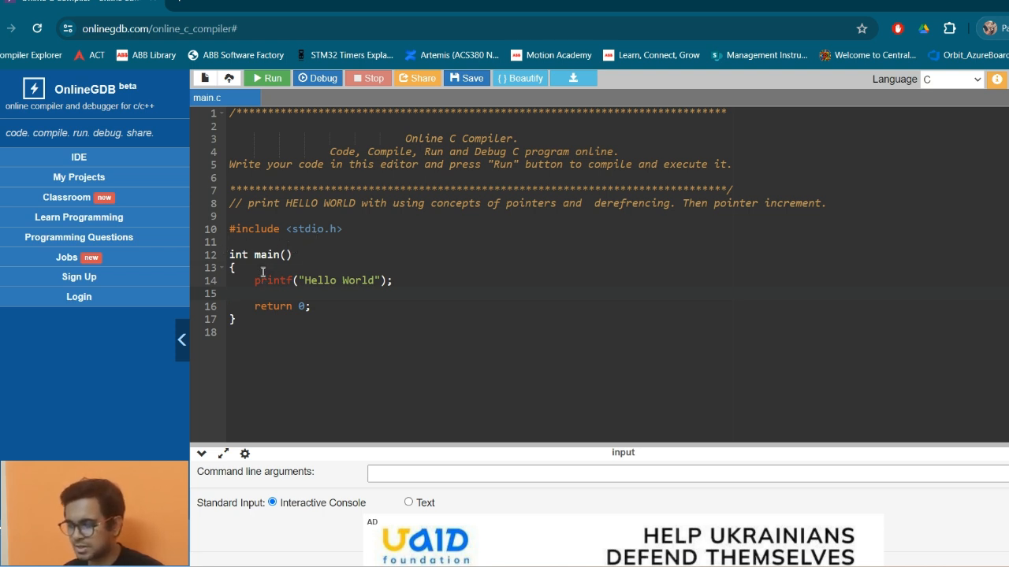
- Declare char *b="World"; and char *c="Error"; below the Hello pointer
type("char")
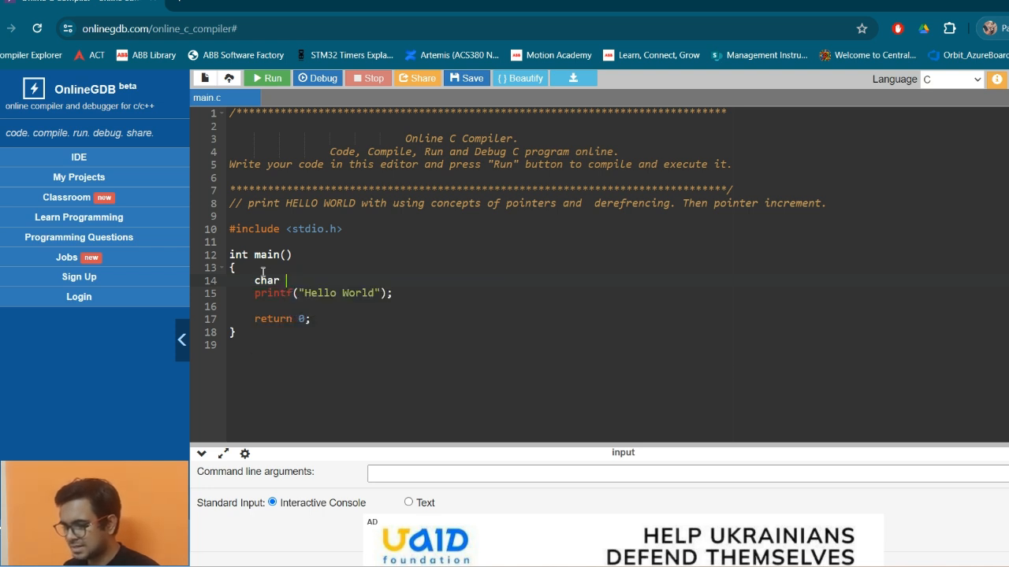
type("*a=\"Hello\";")
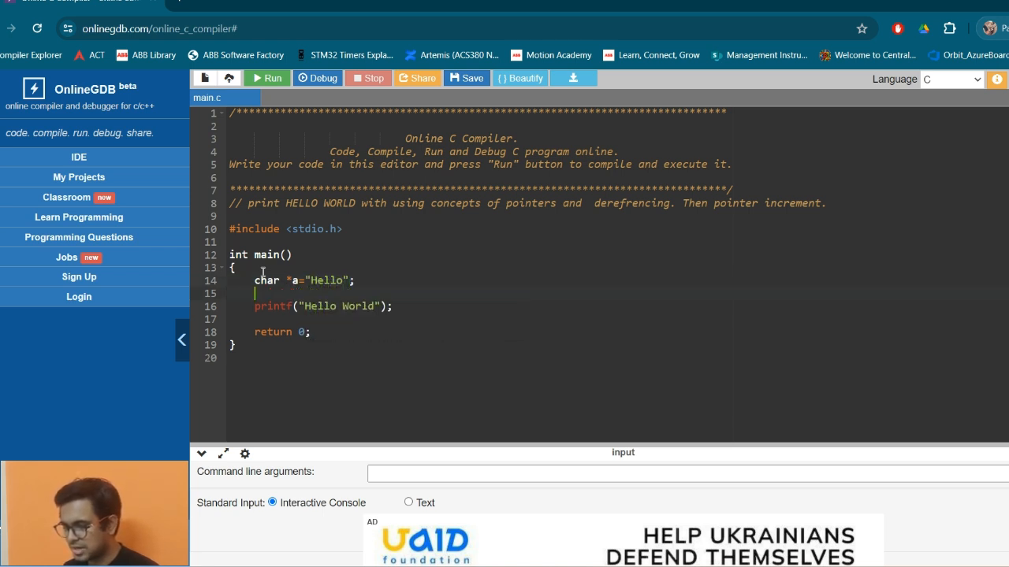
type("char")
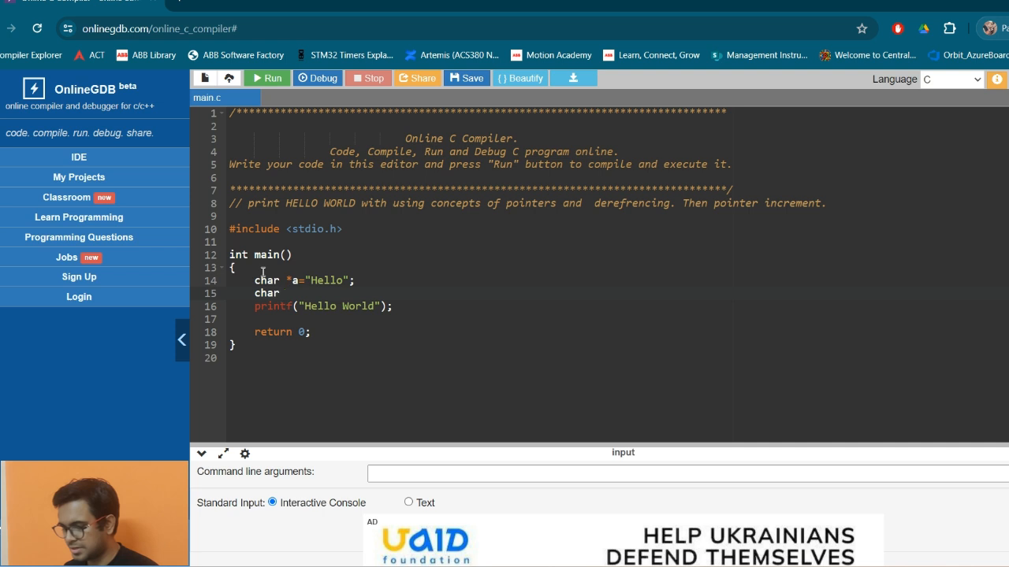
type("*b=")
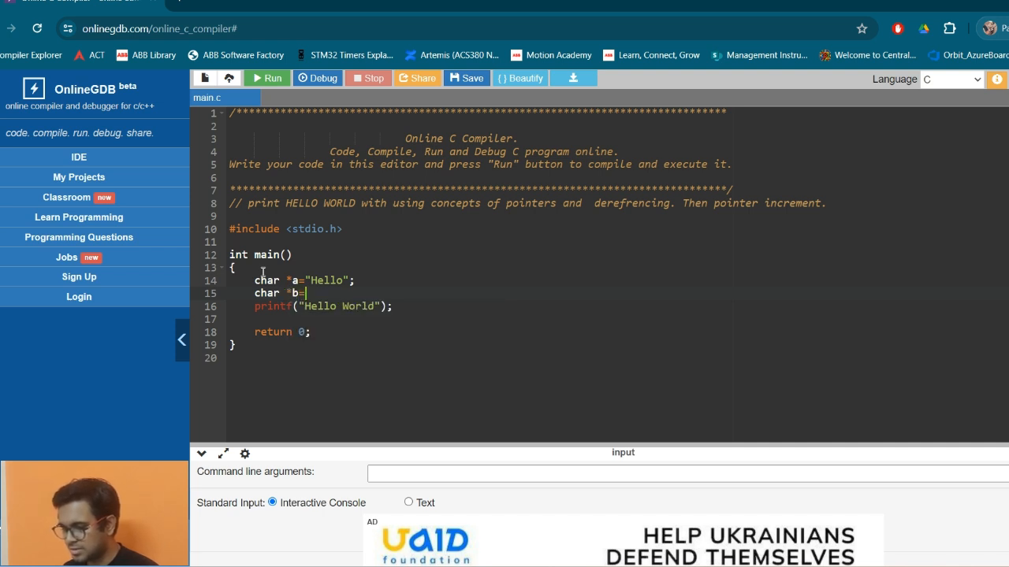
type("\"World\"")
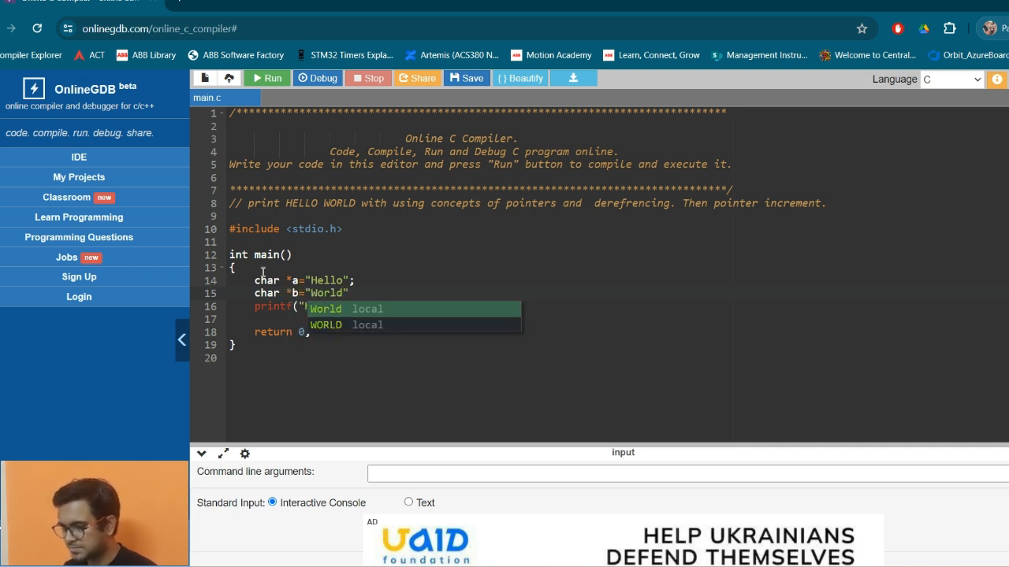
type("char *c=\"")
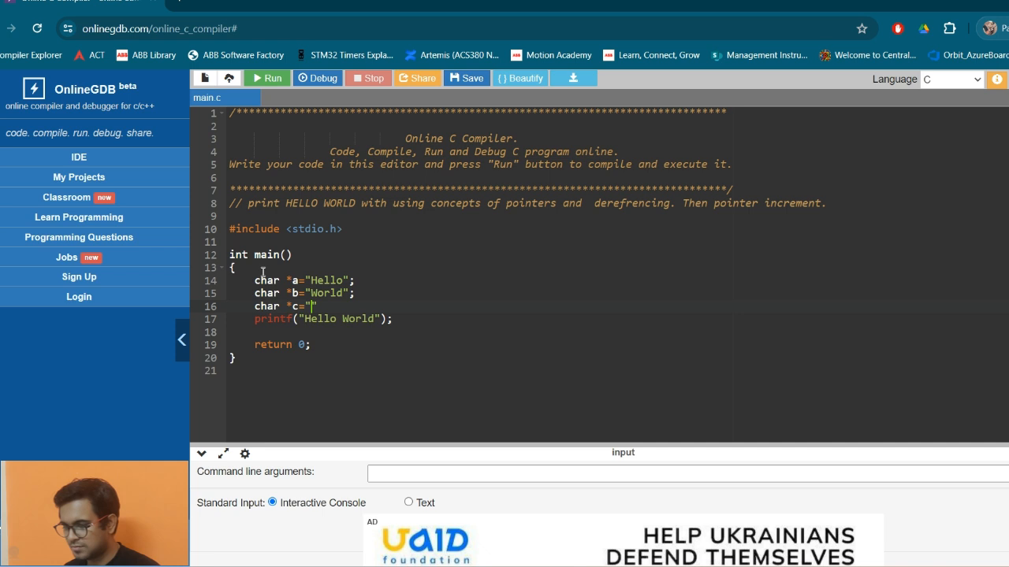
type("Error")
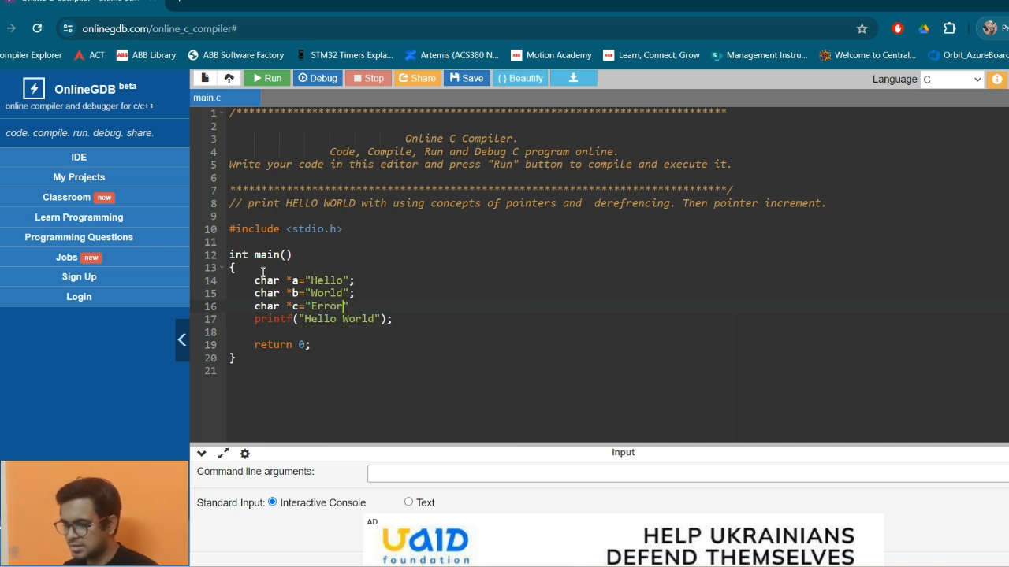
type(";")
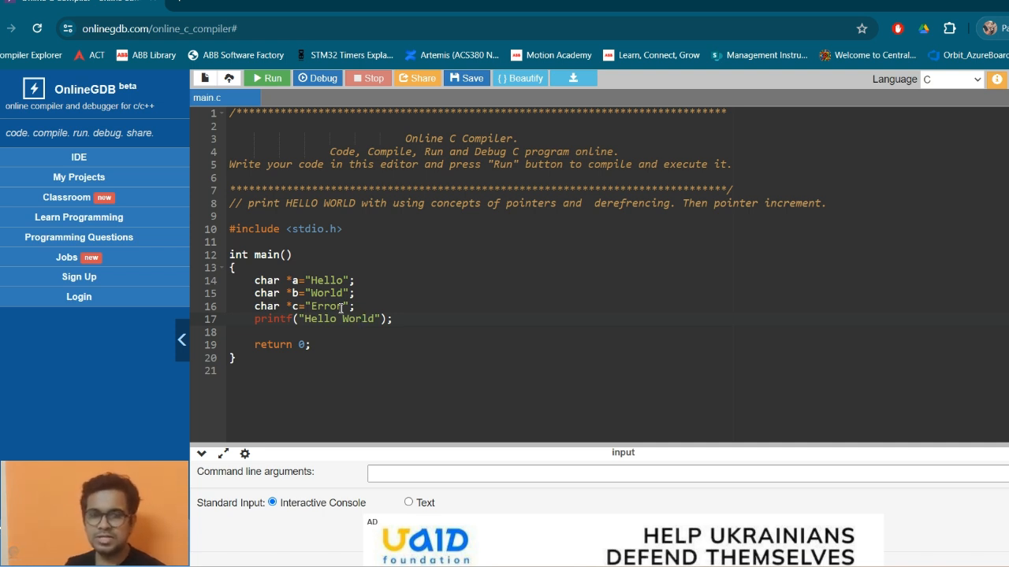
- Delete the printf("Hello World"); line and place the cursor on blank line 18
left_click(357, 294)
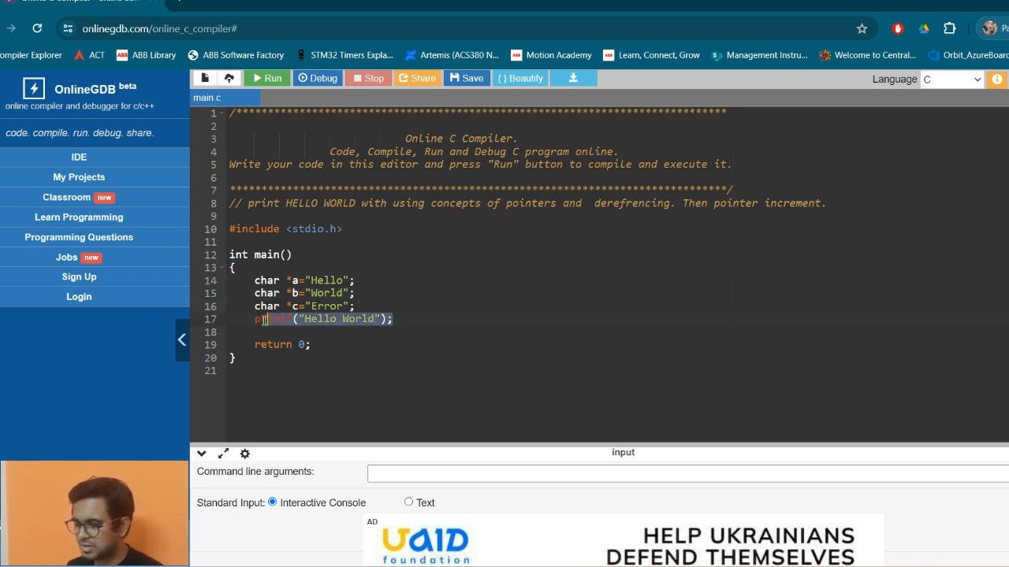
key("Delete")
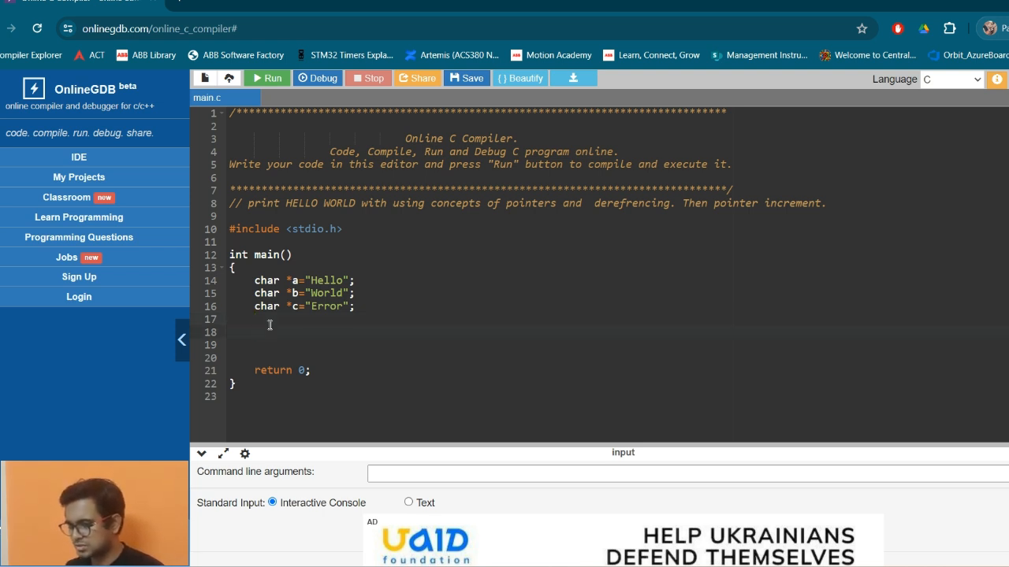
left_click(256, 332)
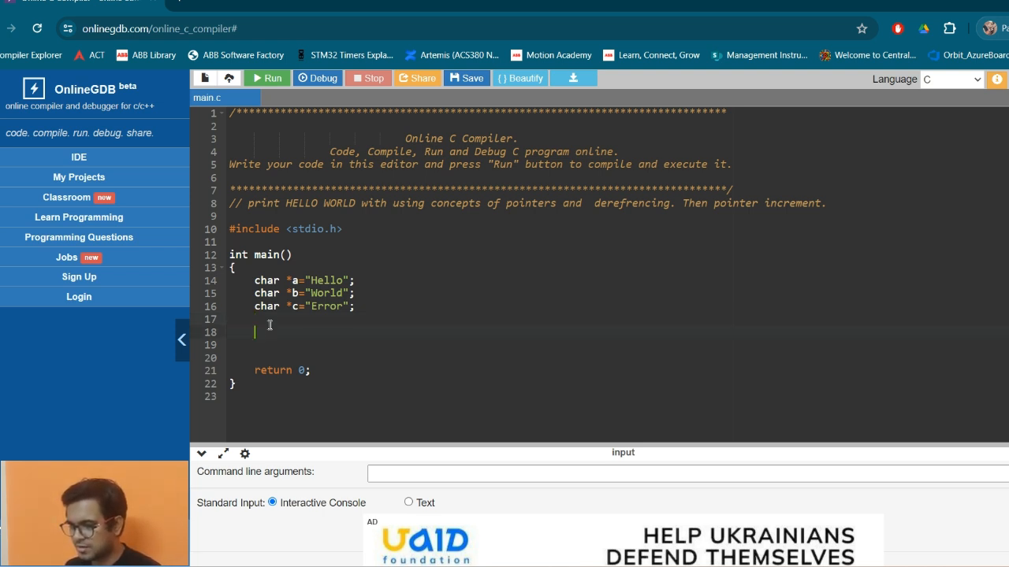
- Add printf("%s",a); on line 18 and run, printing Hello
left_click(339, 293)
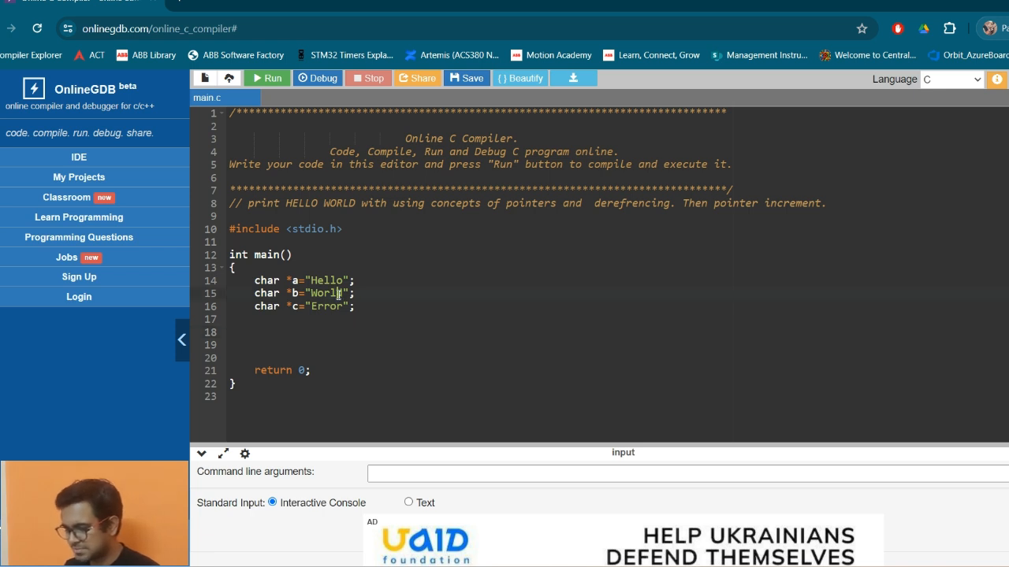
type("pr")
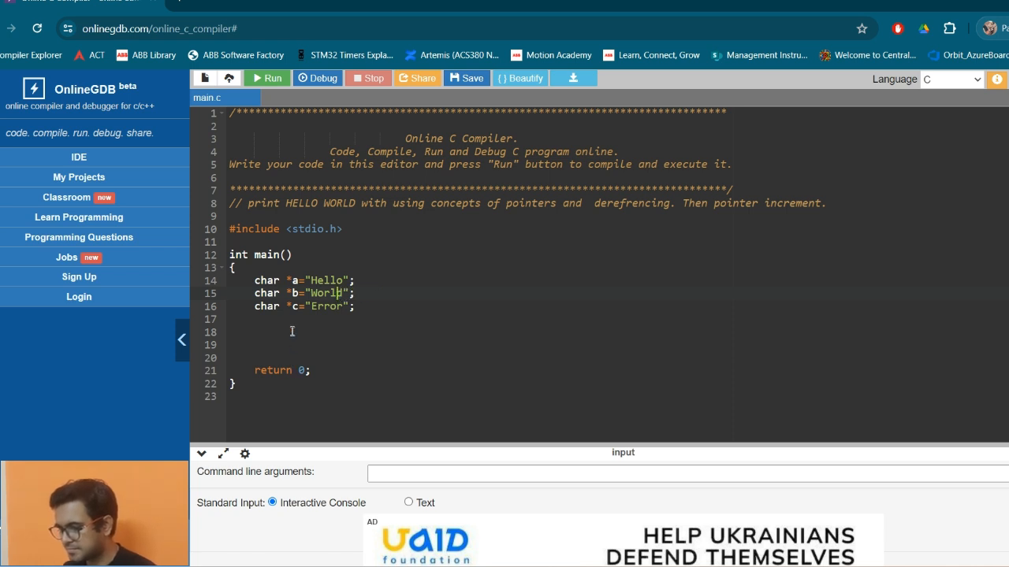
type("printf(\"%s")
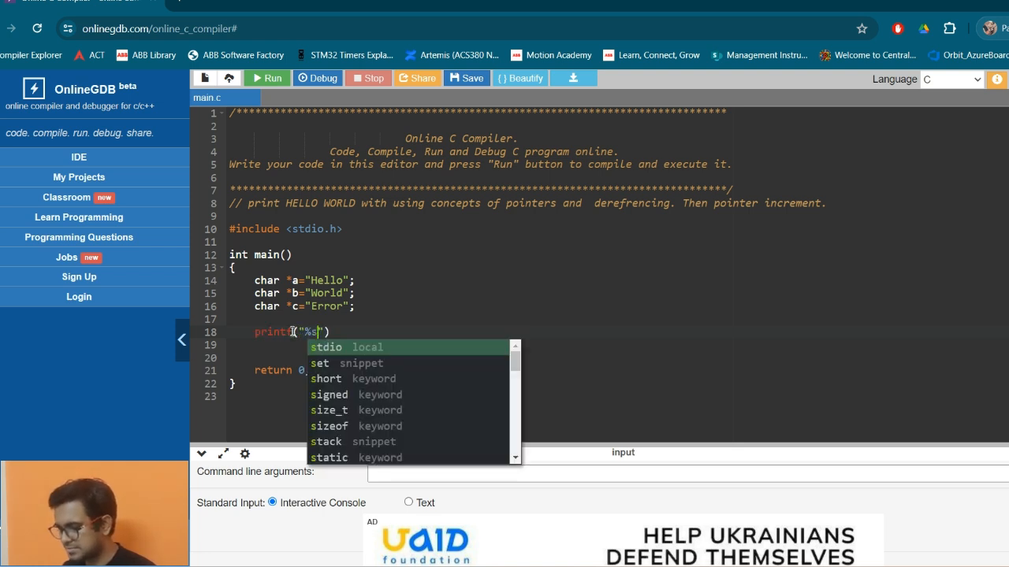
type(",a")
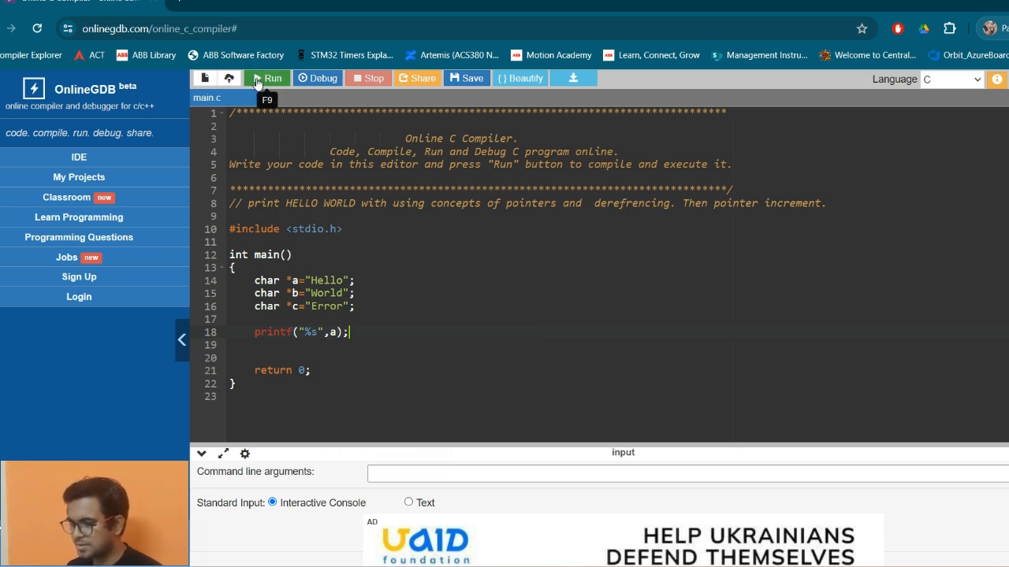
left_click(267, 78)
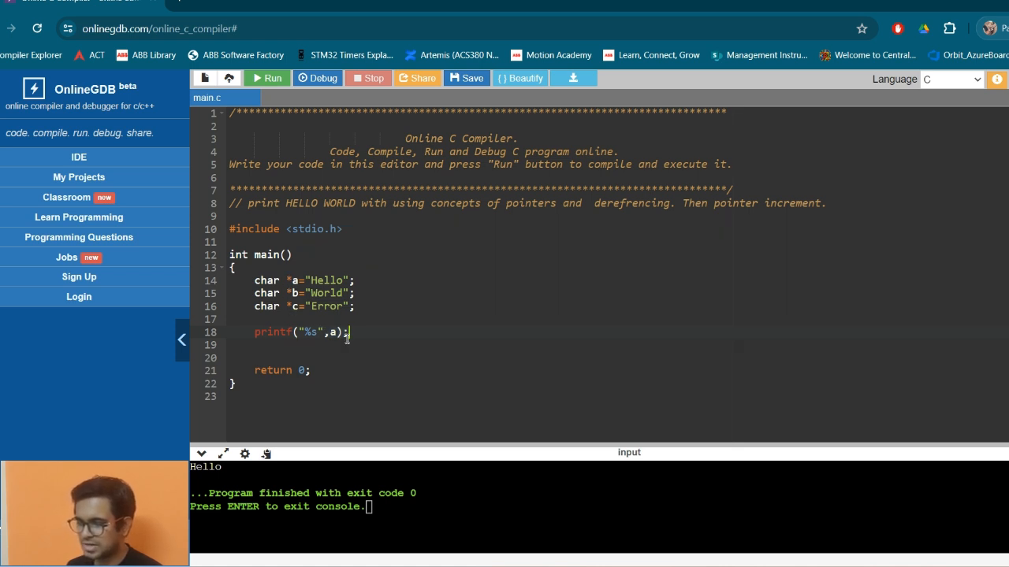
mouse_move(299, 304)
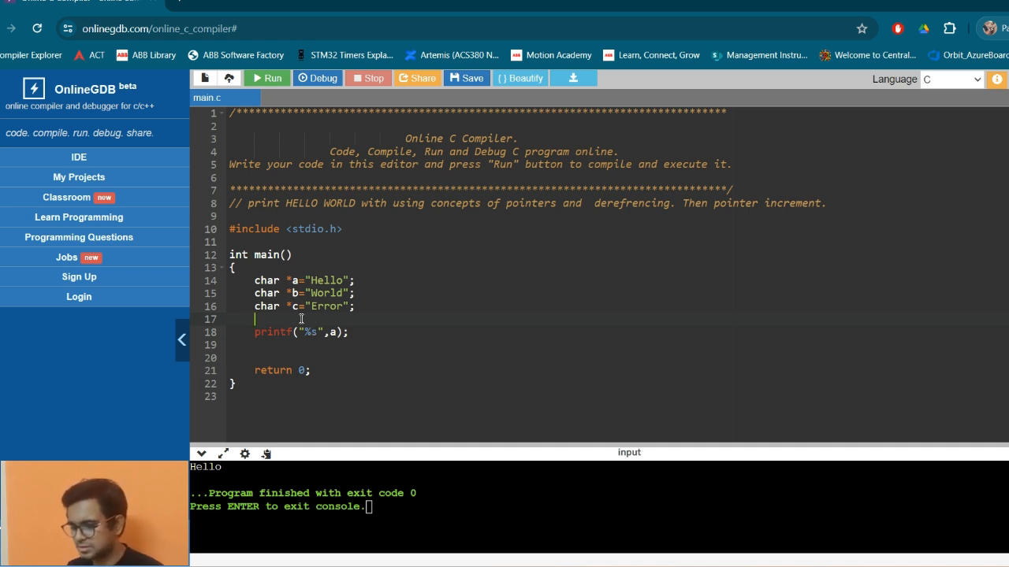
type("while")
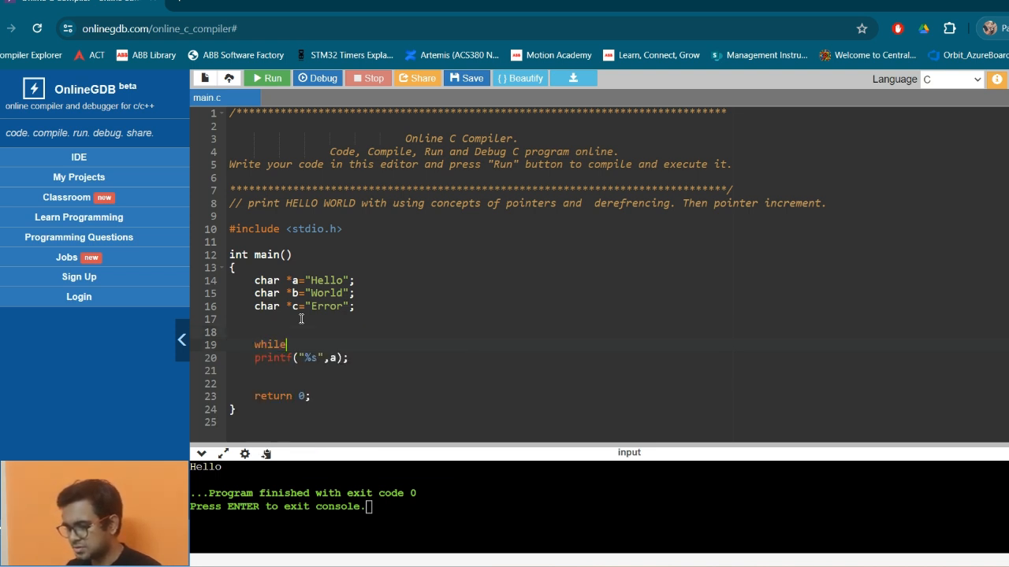
type("()")
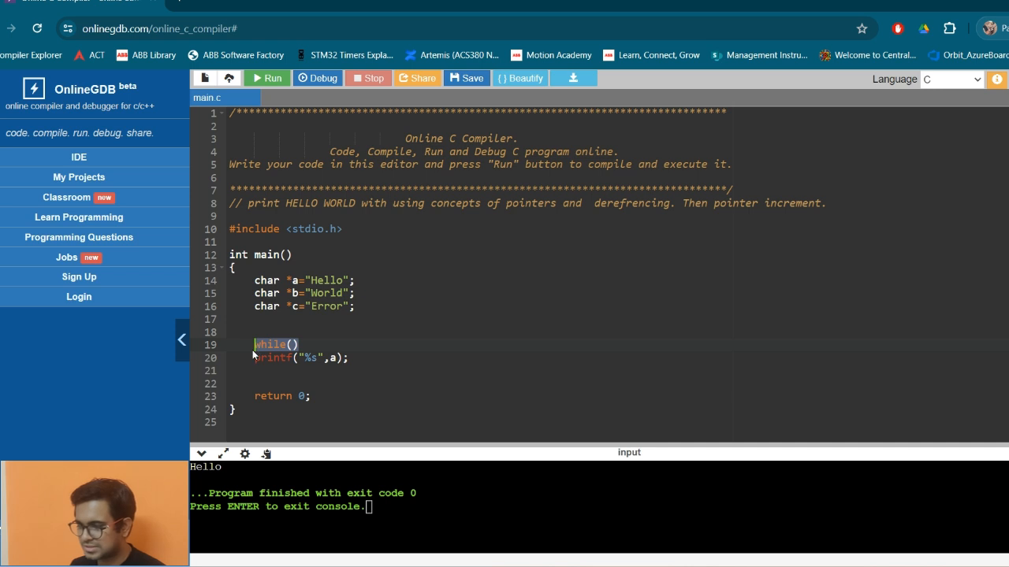
key("Delete")
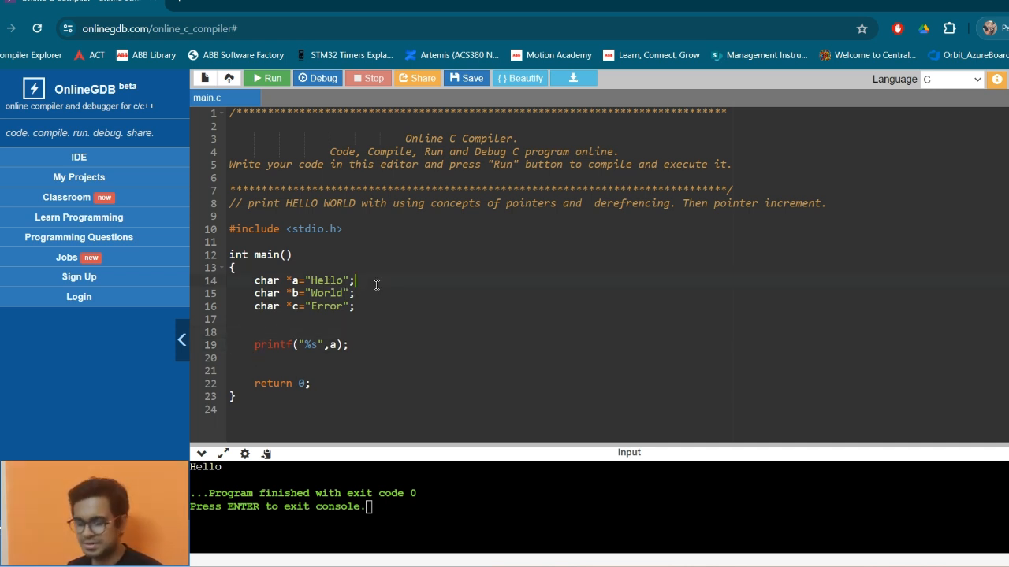
- Append comments //Hello\0, //World\0 and //Error\0 to the three declarations
type("//")
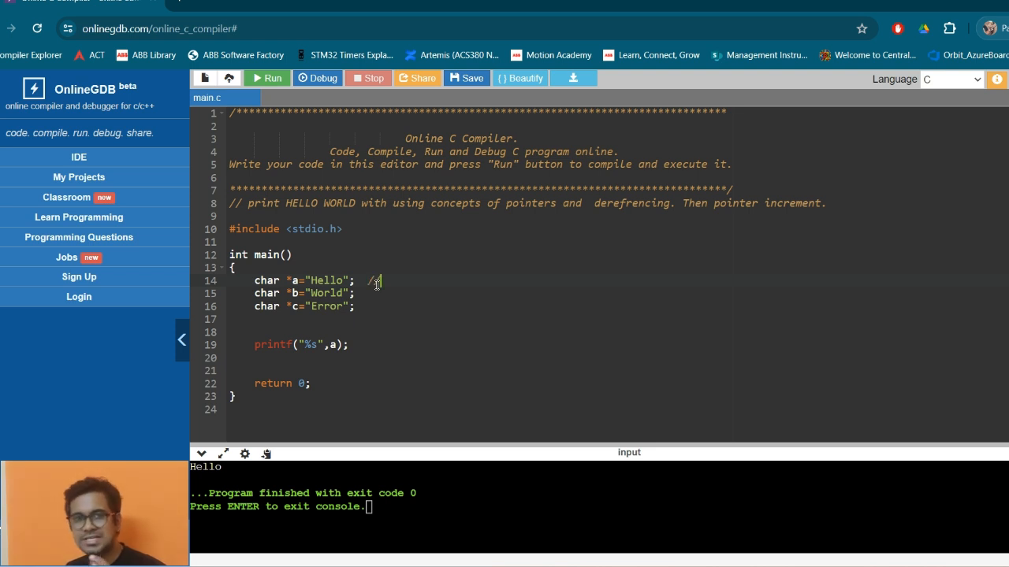
type("//")
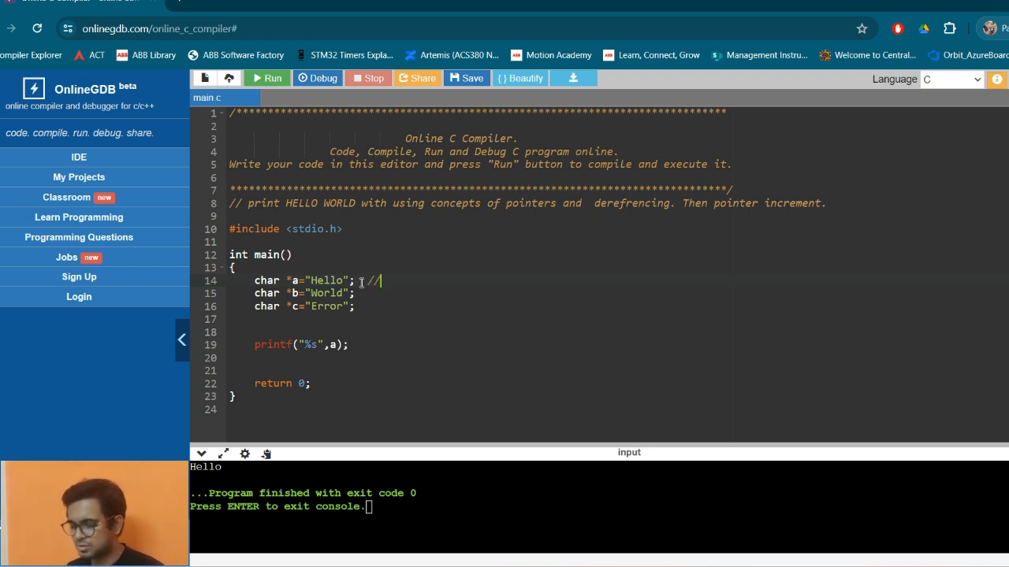
type("Hell")
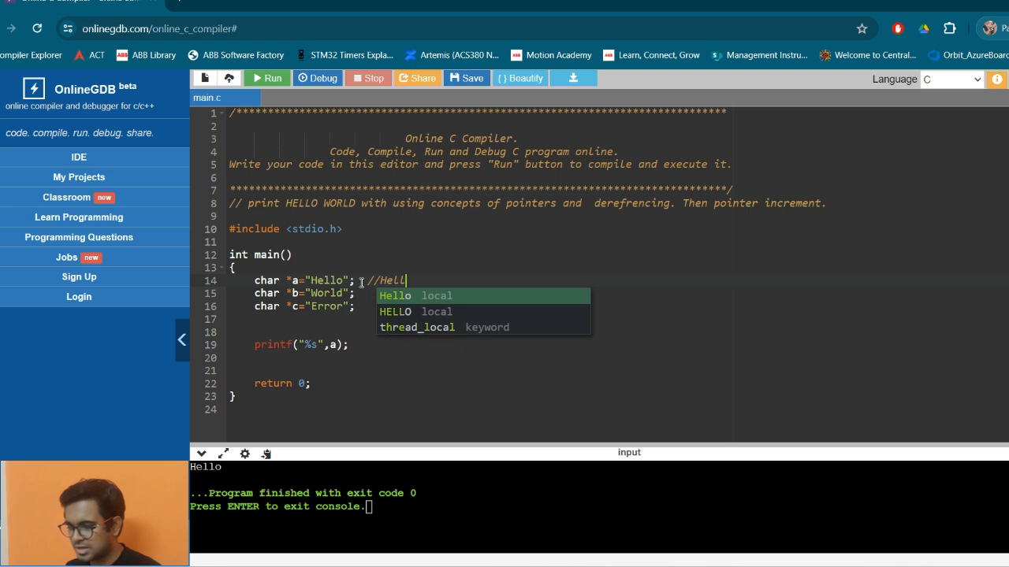
type("o")
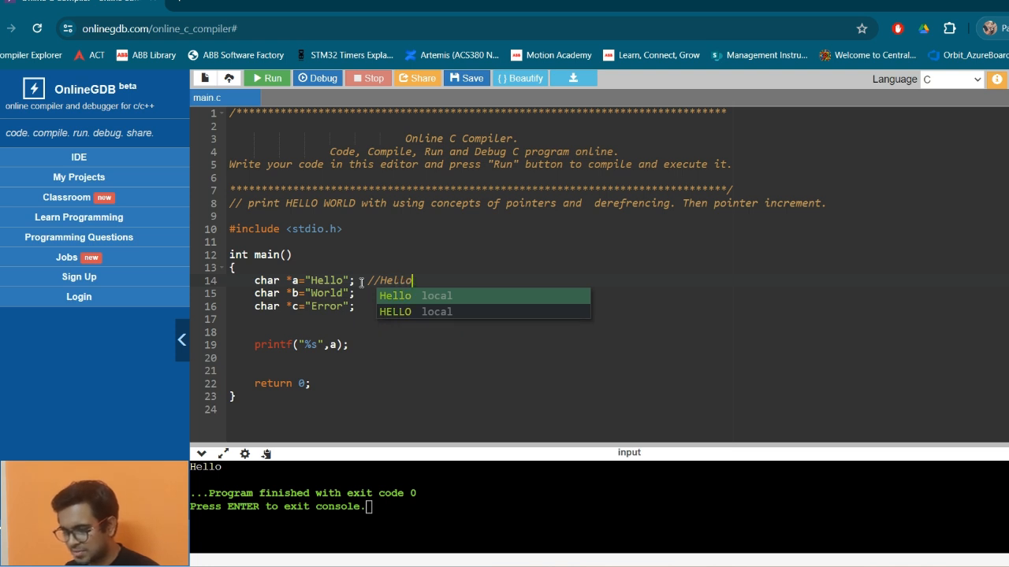
type("\\0")
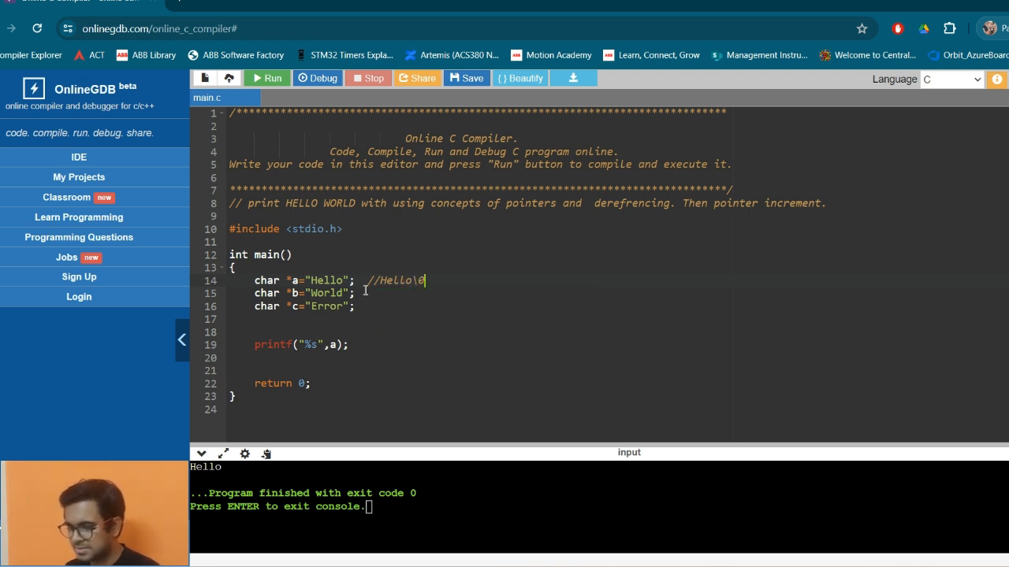
type("//")
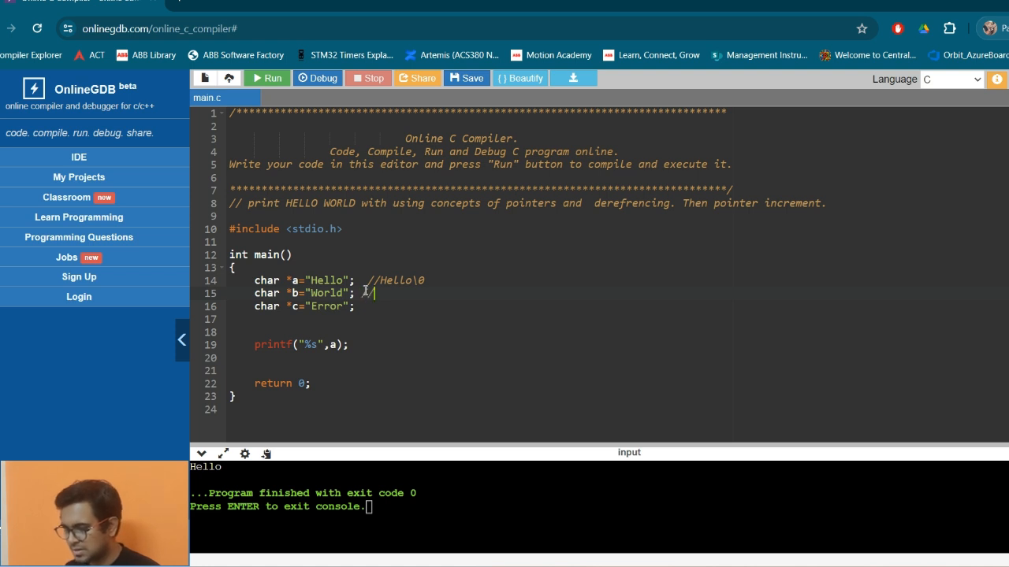
type("World\\0")
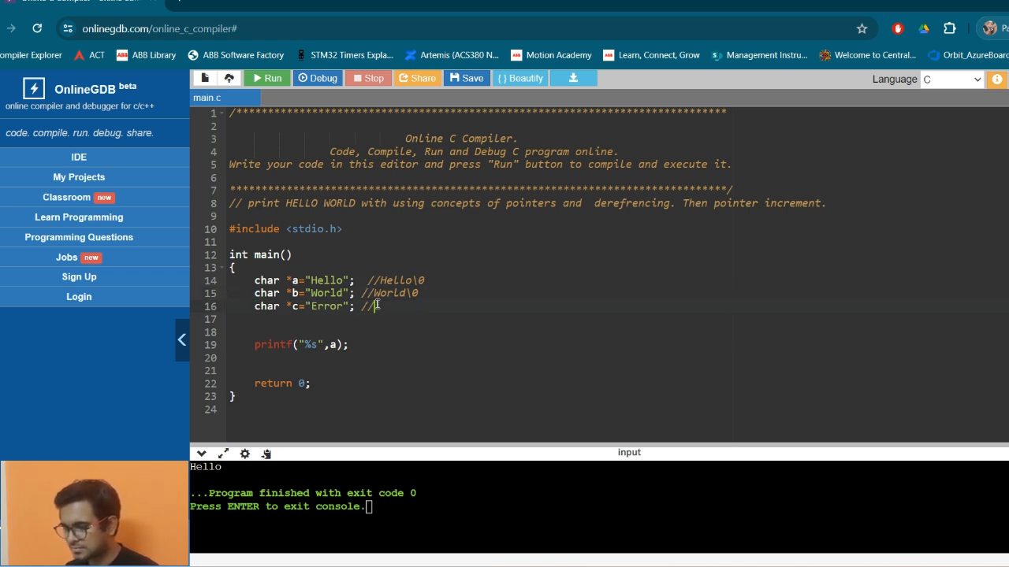
type("Error\\0")
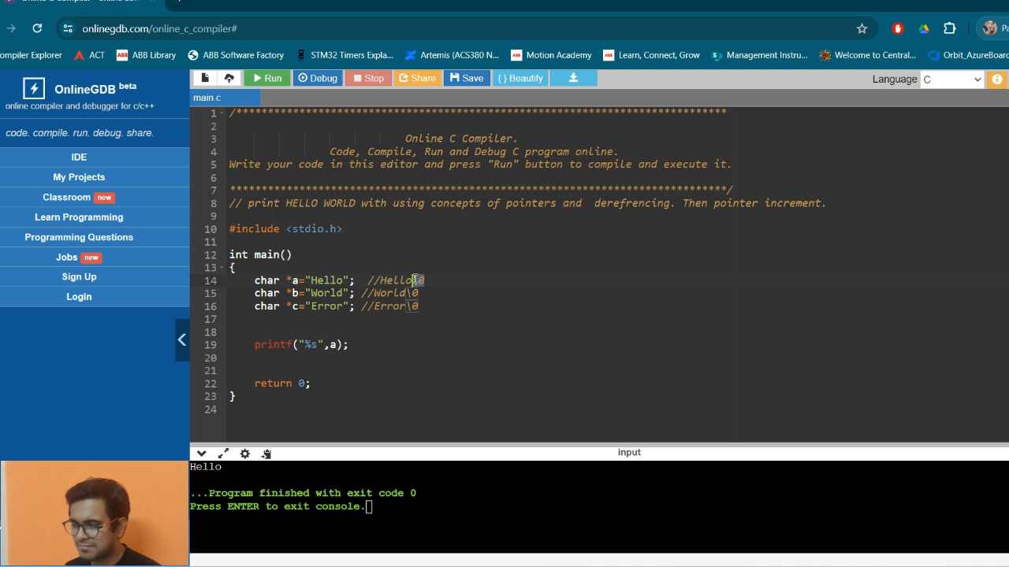
mouse_move(329, 347)
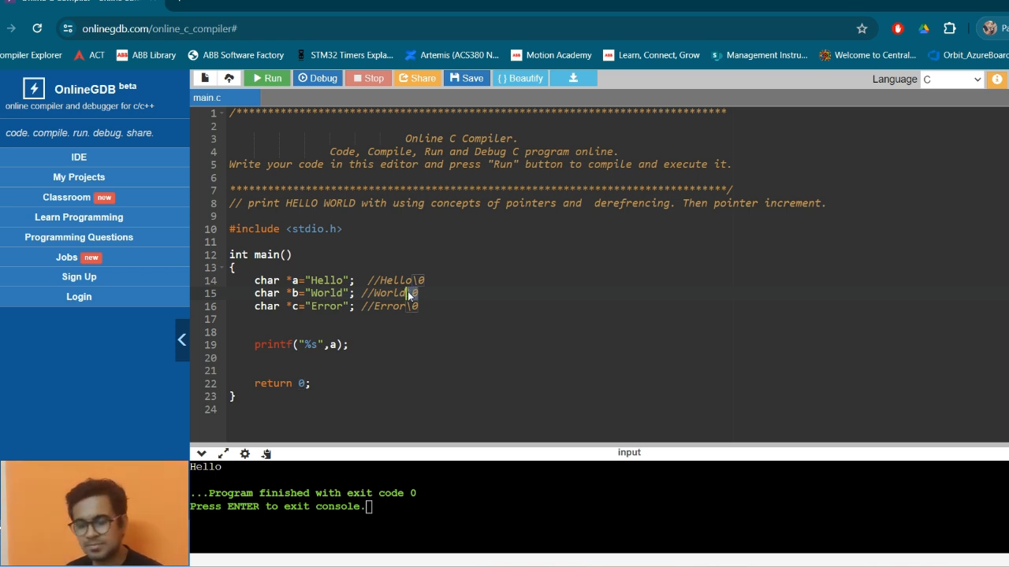
- Declare int nullcount=0; above the printf line
type("i")
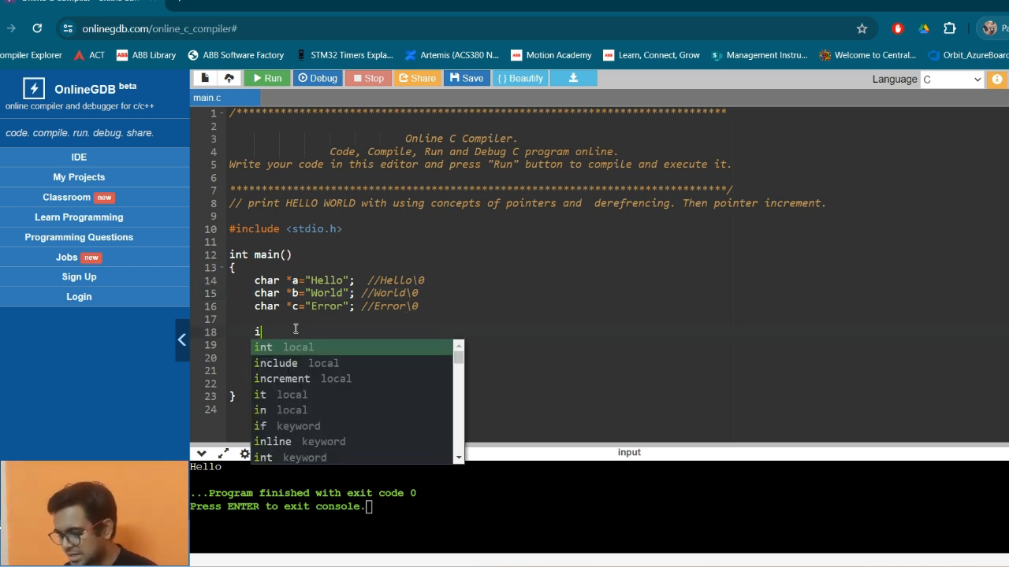
type("nt n")
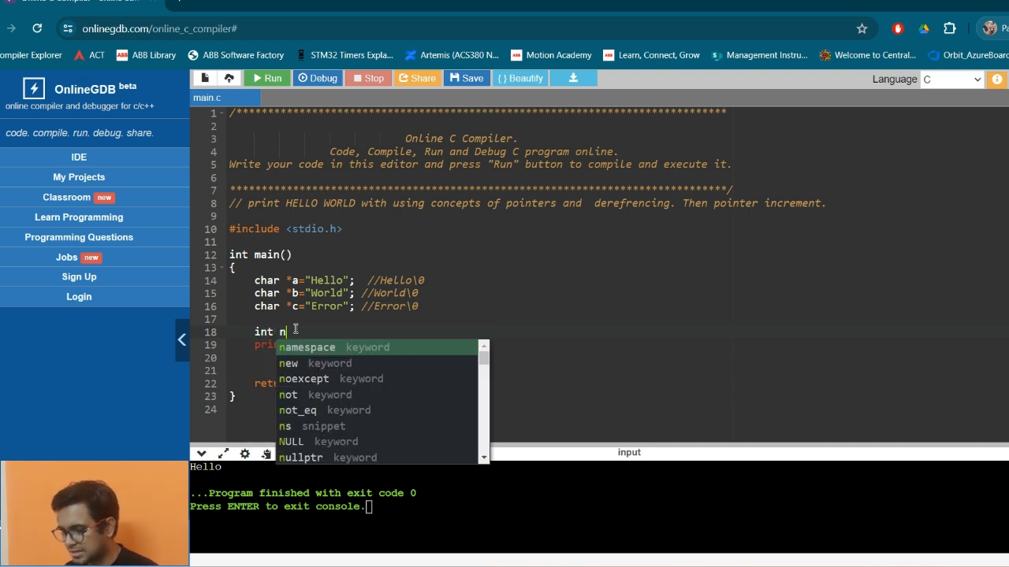
type("ullcoun")
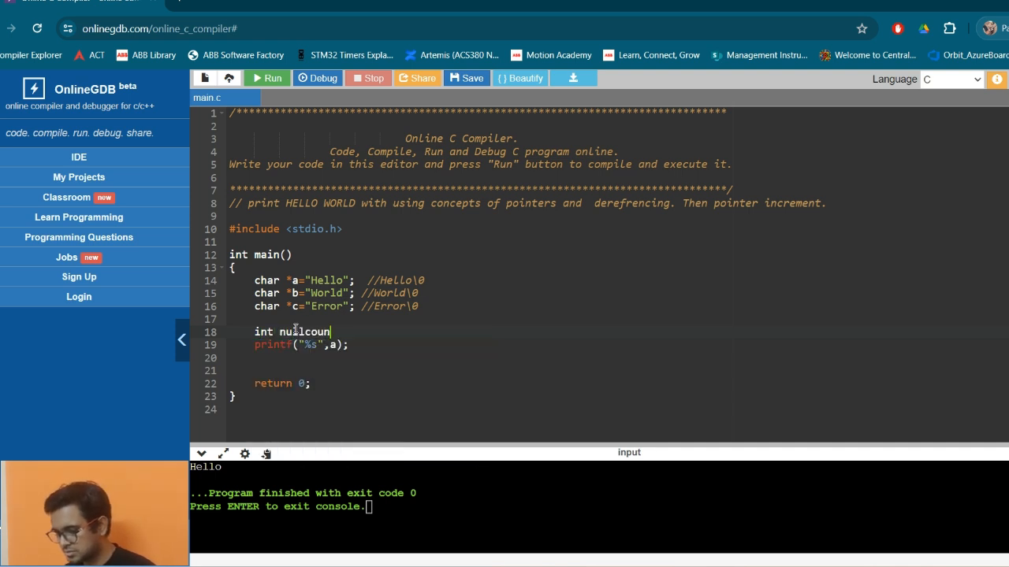
type("t=0;")
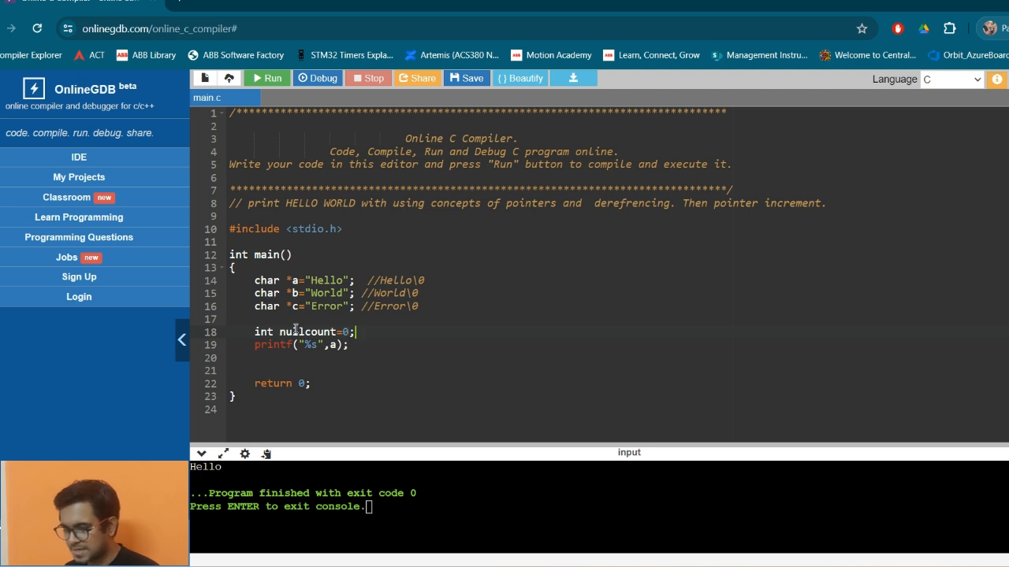
- Add a while(nullcount!=2) loop incrementing a, starting an if inside
type("while(")
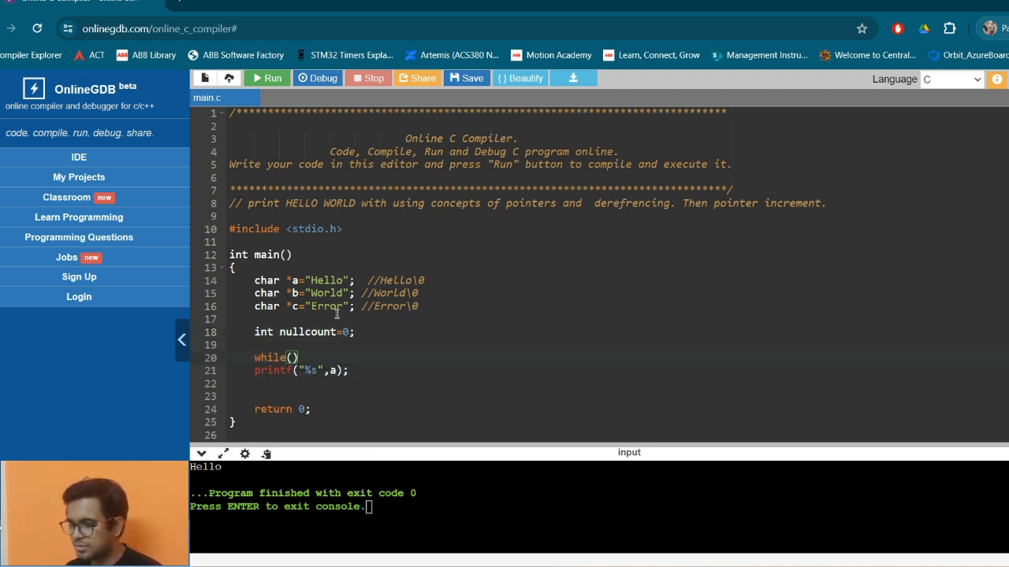
double_click(306, 331)
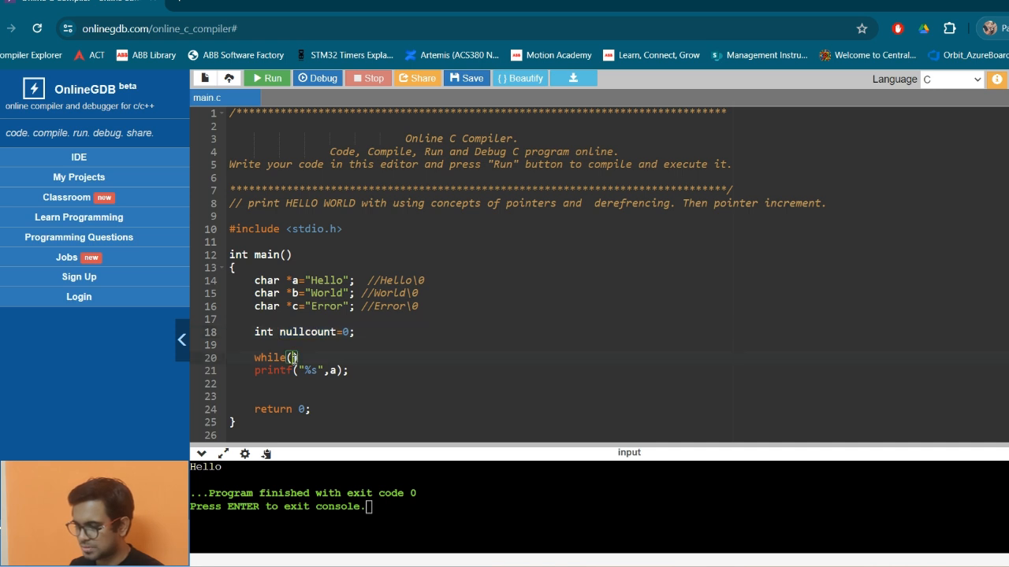
type("nullcount")
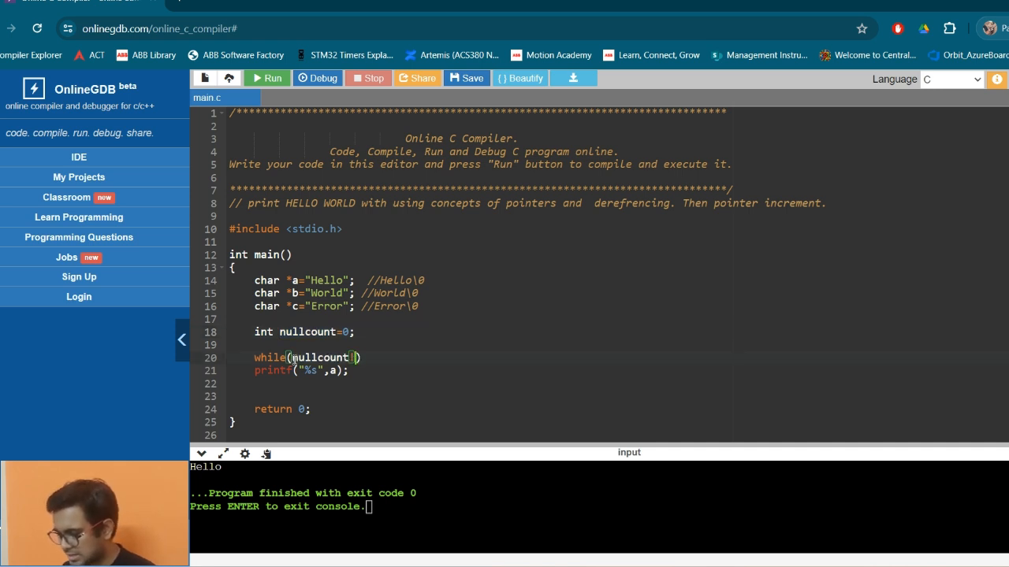
type("!=")
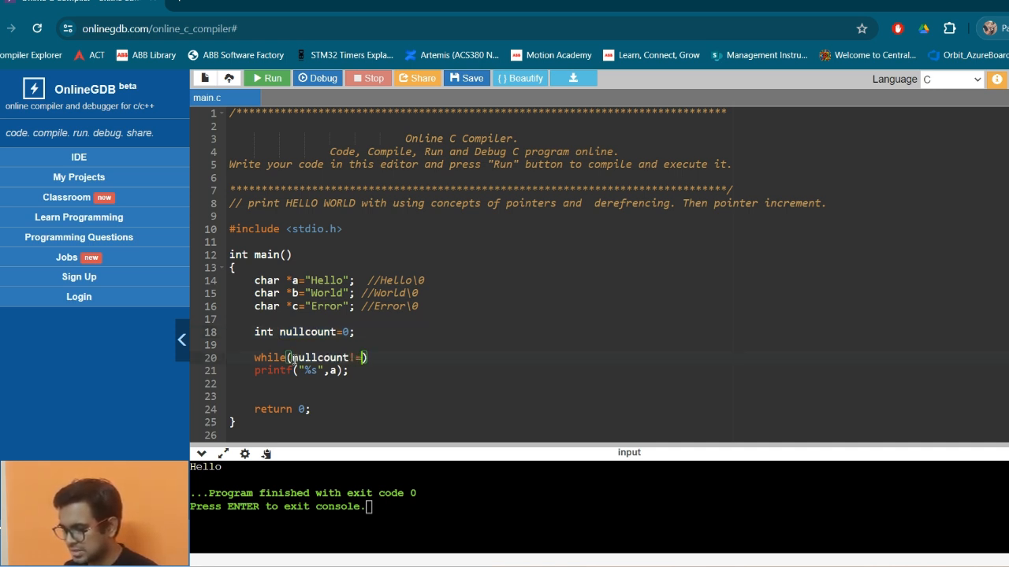
type("2)")
type("{")
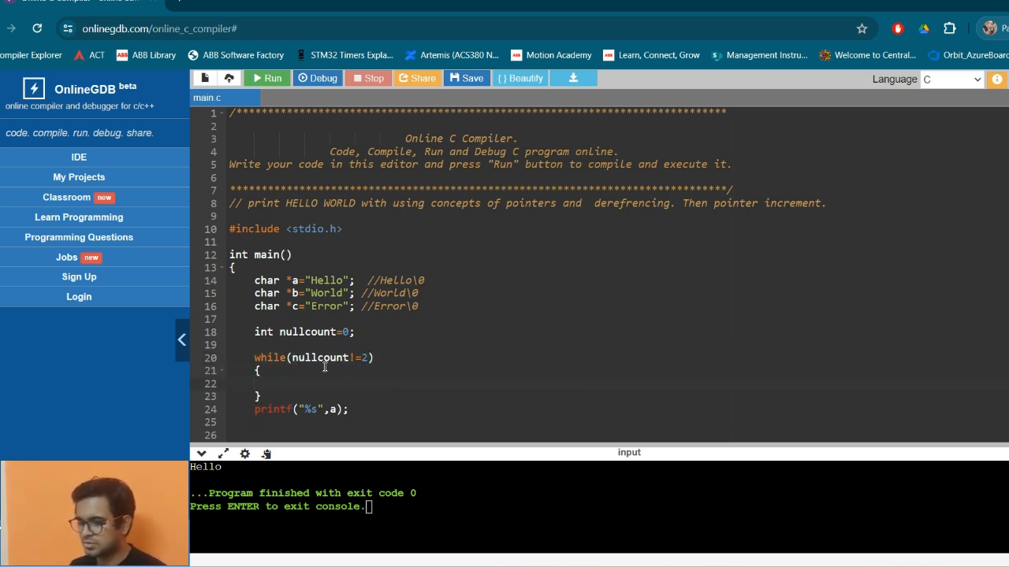
left_click(280, 384)
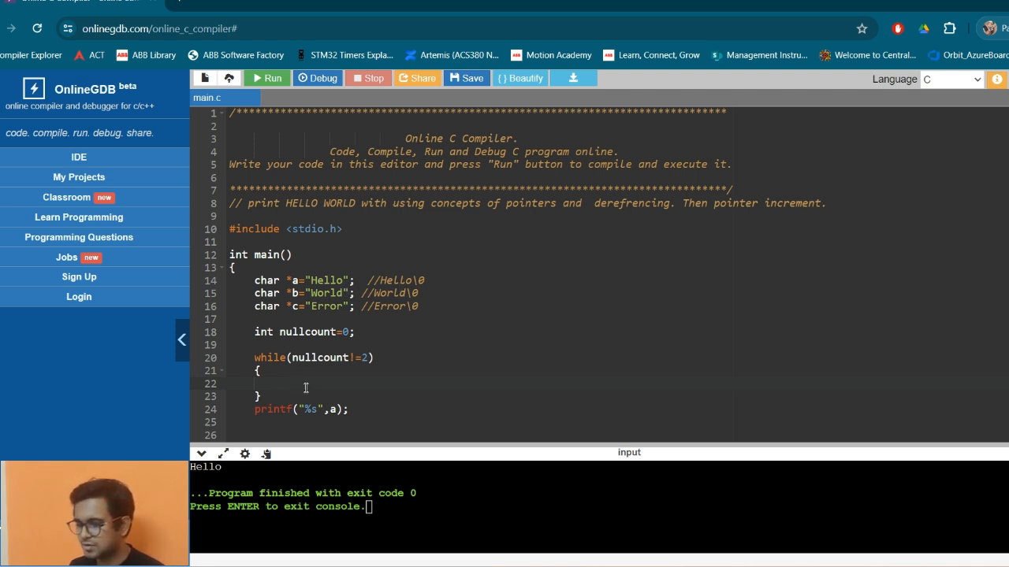
type("a++;")
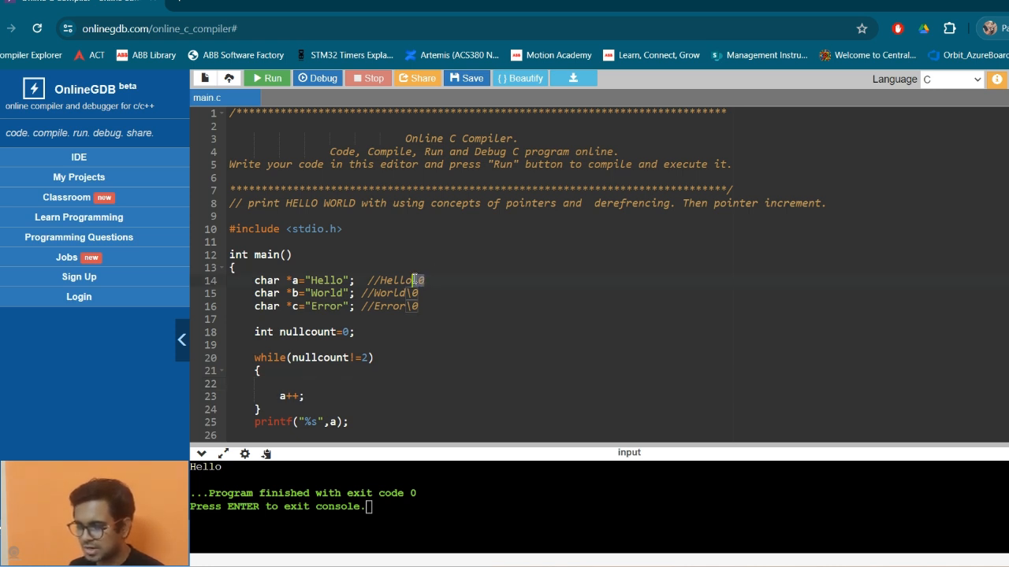
type("if(")
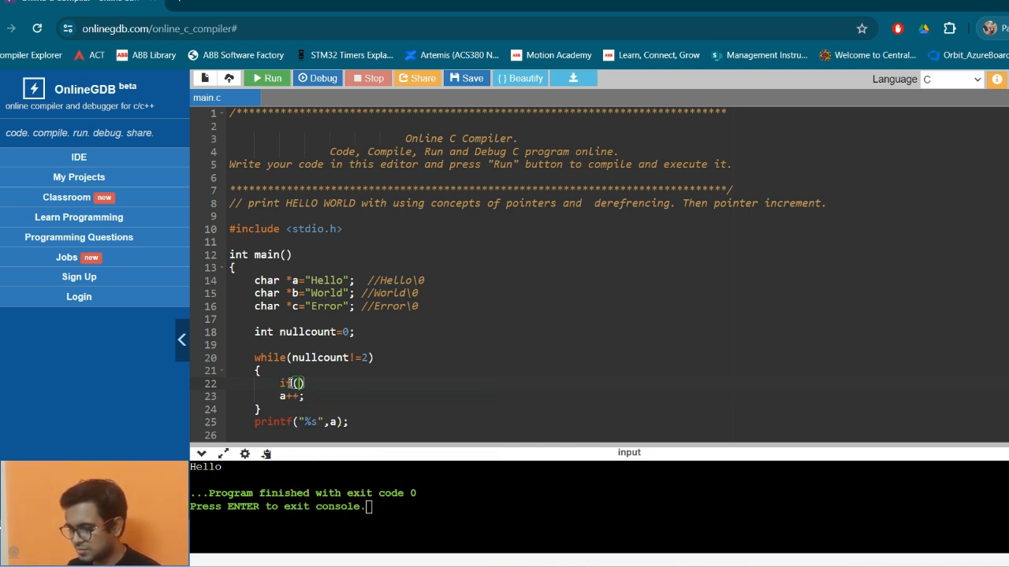
- Write if(*a=='\0') printing a space with %c and incrementing nullcount, plus empty else
type("*a=")
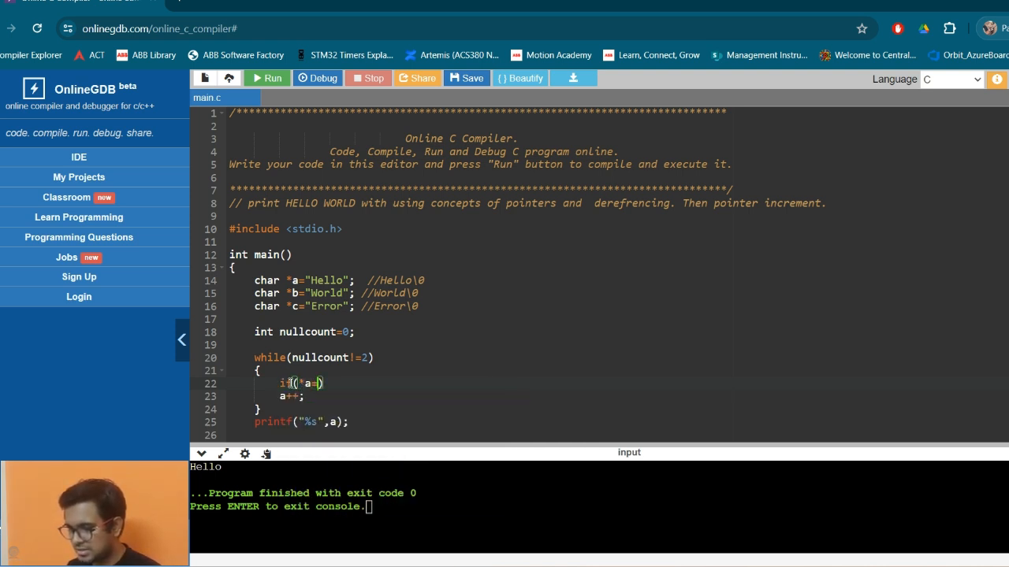
type("=")
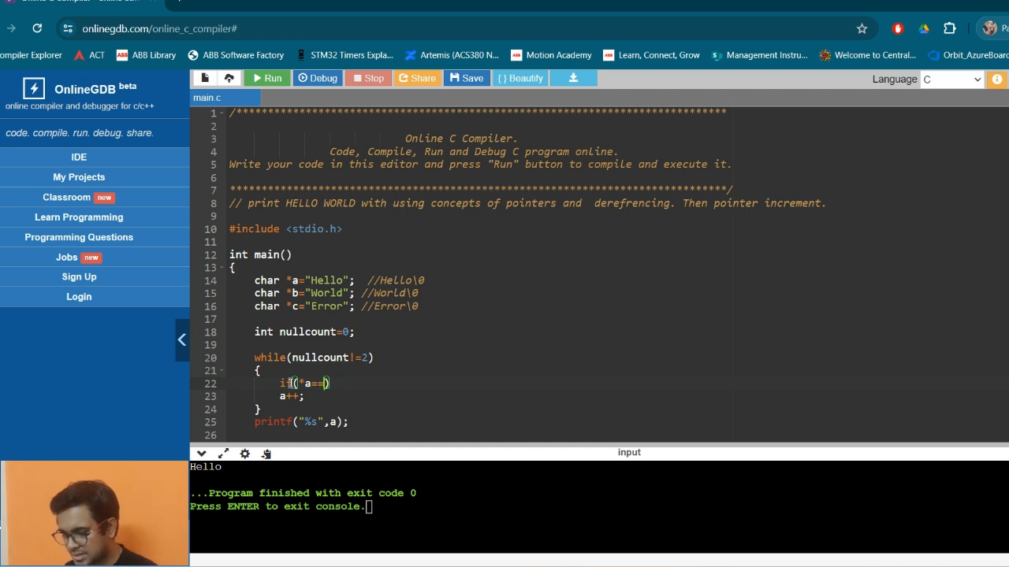
type("'\\0'")
type("{")
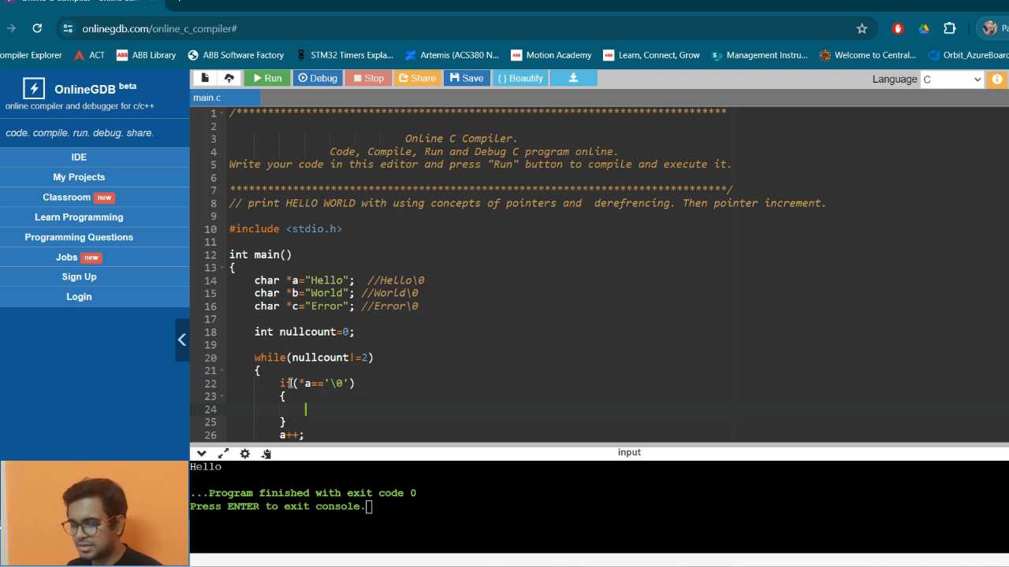
scroll("down", 3)
type("   //Hello World")
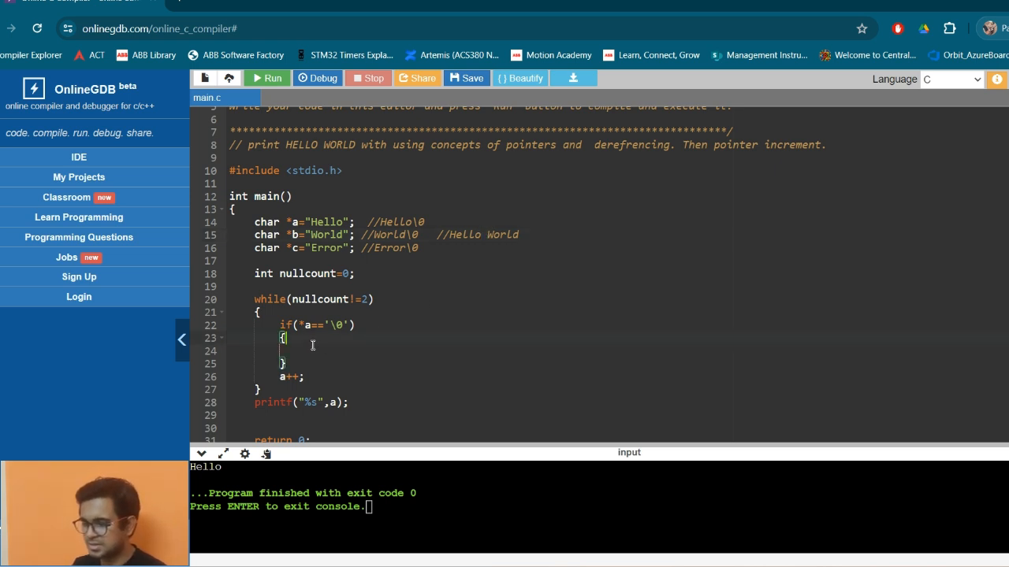
type("printf(\"")
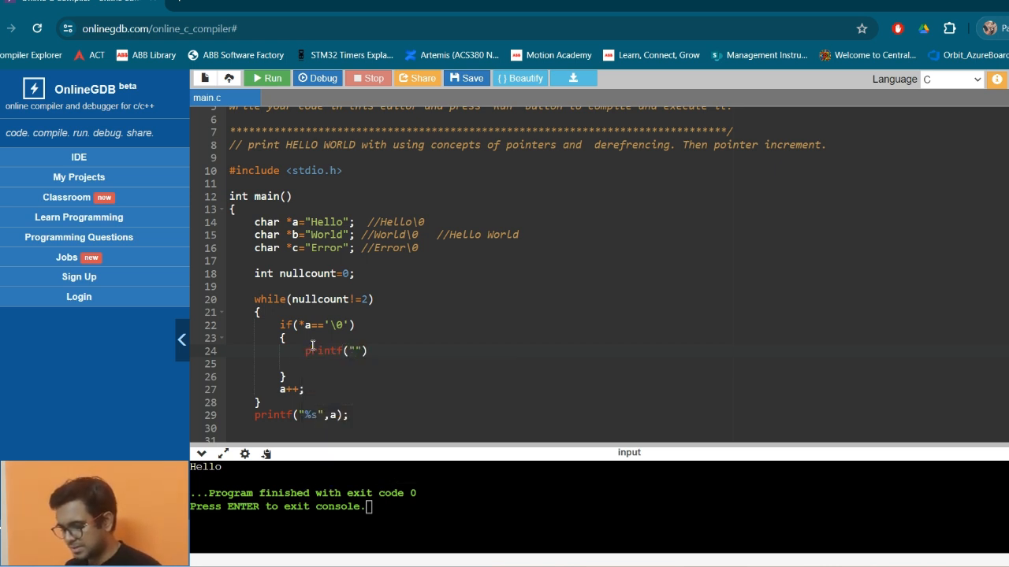
type("/c")
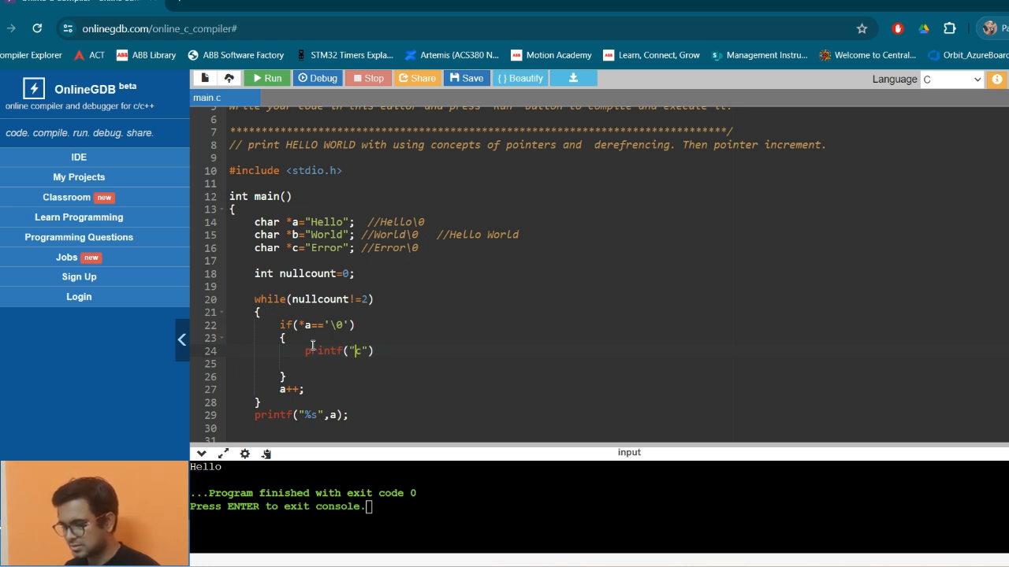
type("%c")
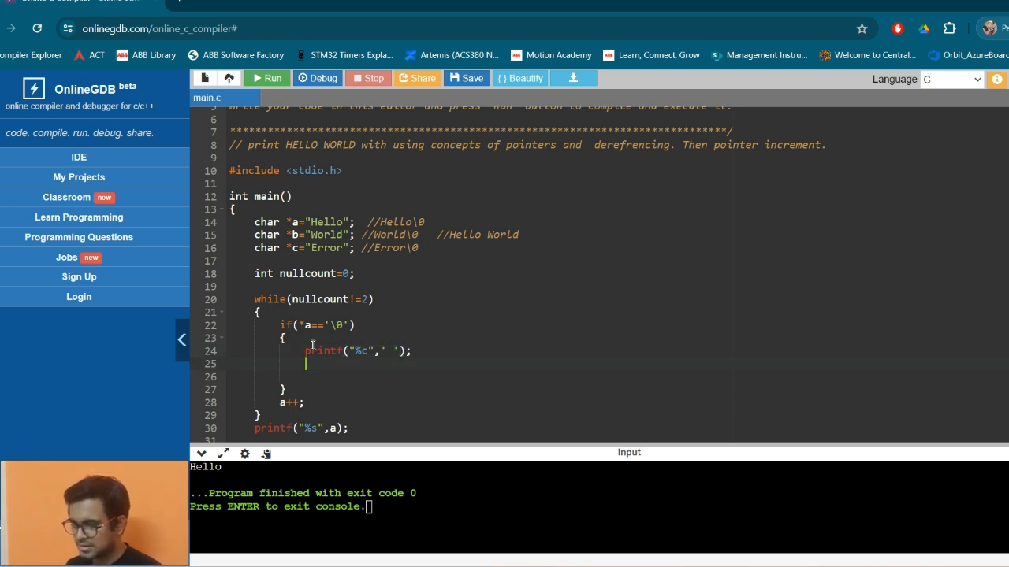
mouse_move(344, 288)
type("nullcount++;")
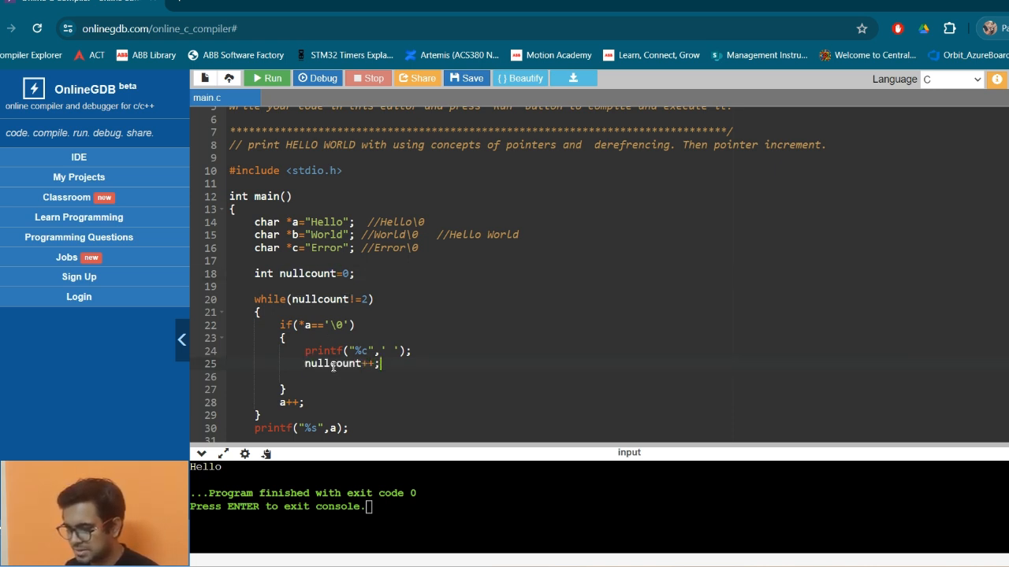
type("else")
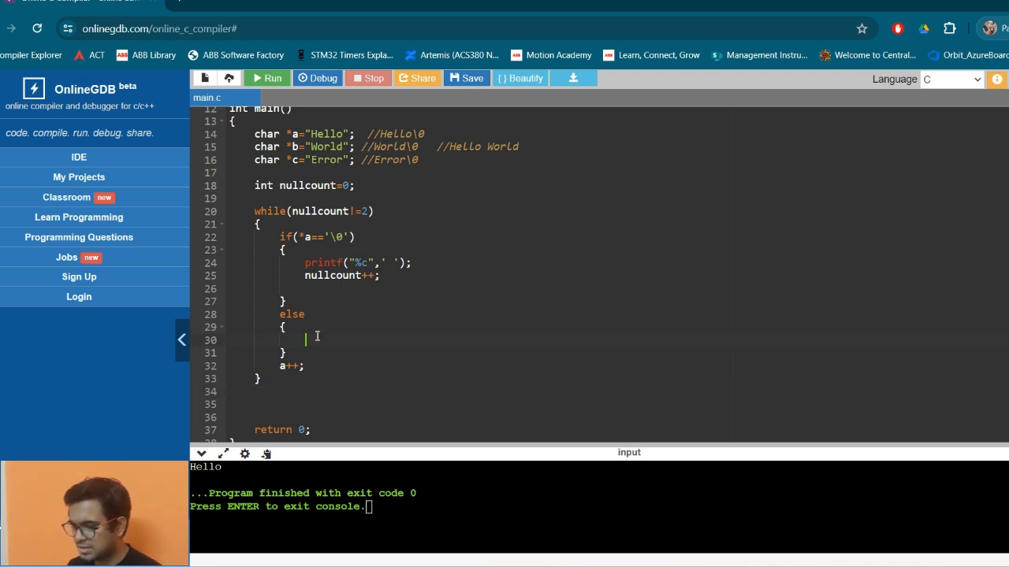
- Put printf("%c",a); in the else block and keep the condition nullcount!=2
type("printf(\"%c\",a);")
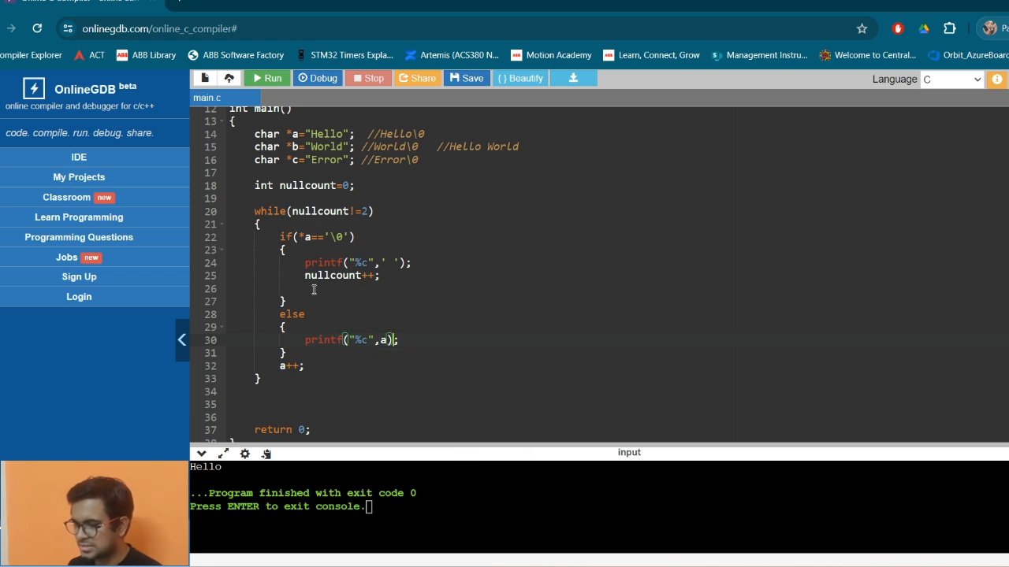
mouse_move(309, 352)
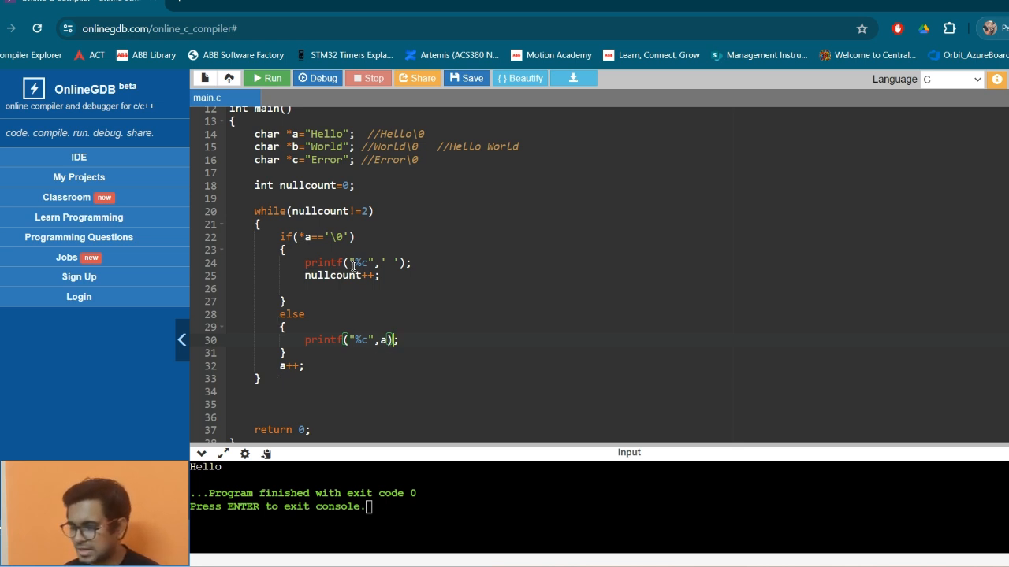
mouse_move(345, 225)
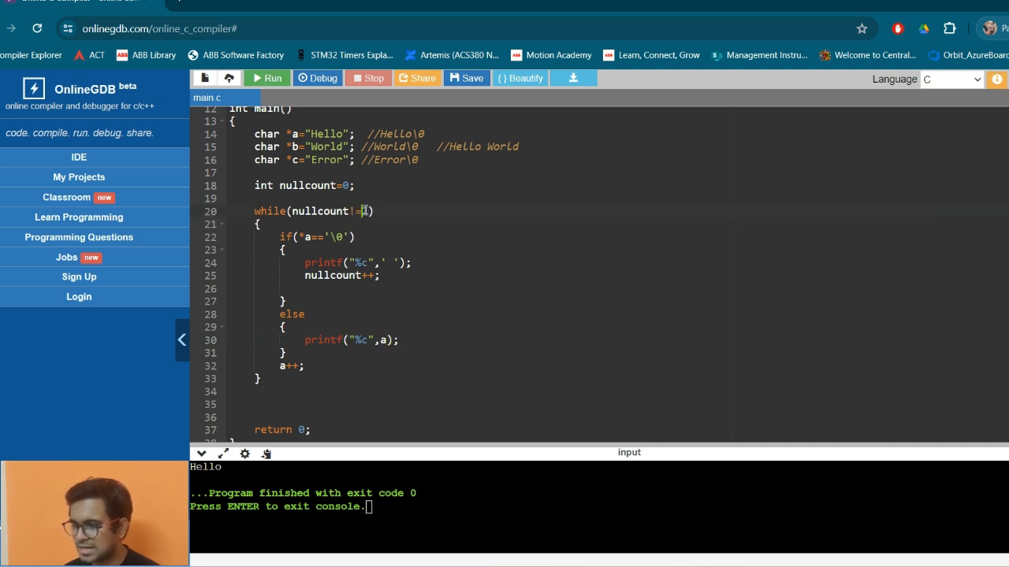
type("2")
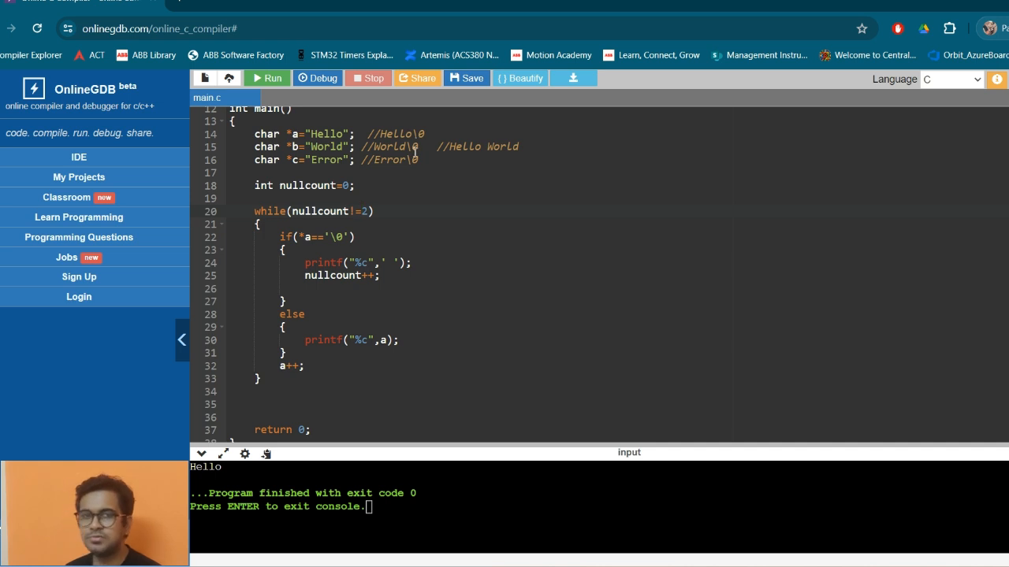
- Change the else printf argument to *a and rerun, printing Hello World
left_click(266, 78)
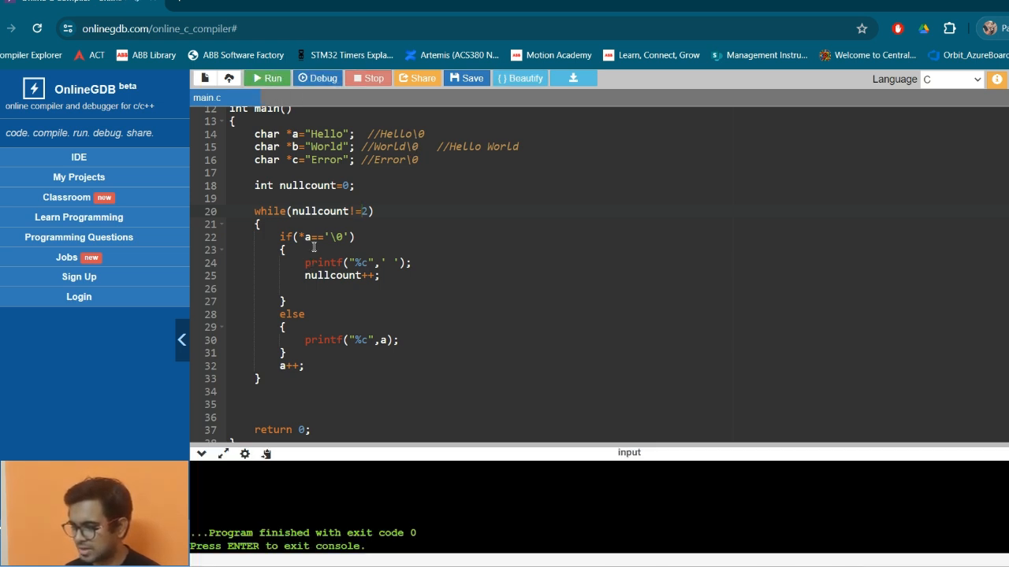
mouse_move(358, 244)
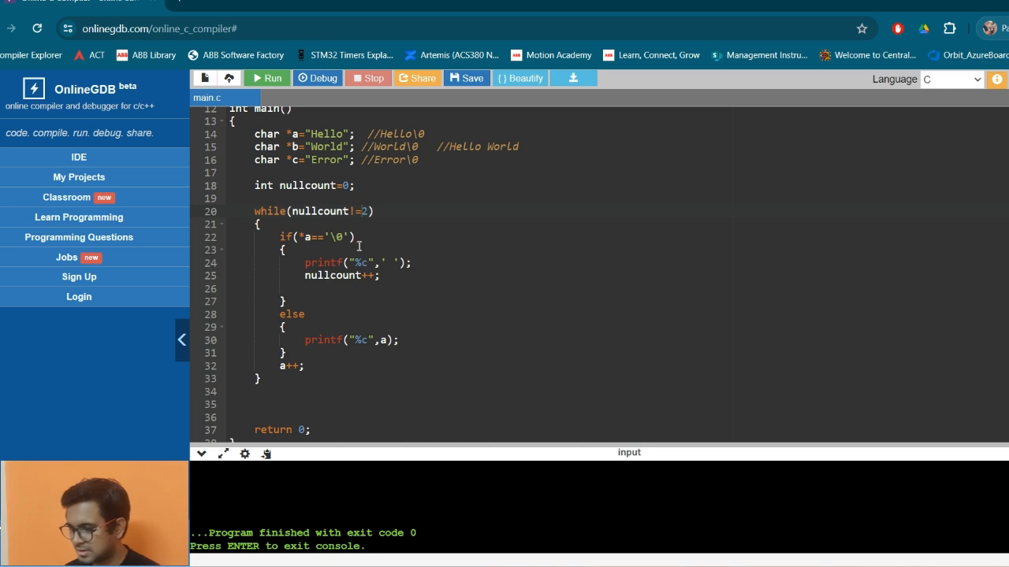
mouse_move(354, 411)
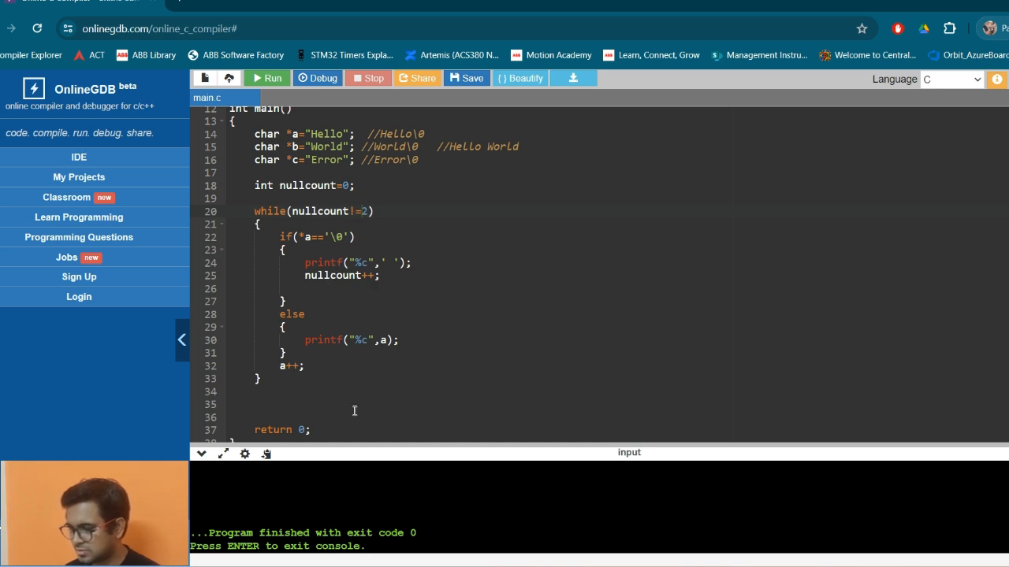
left_click(267, 81)
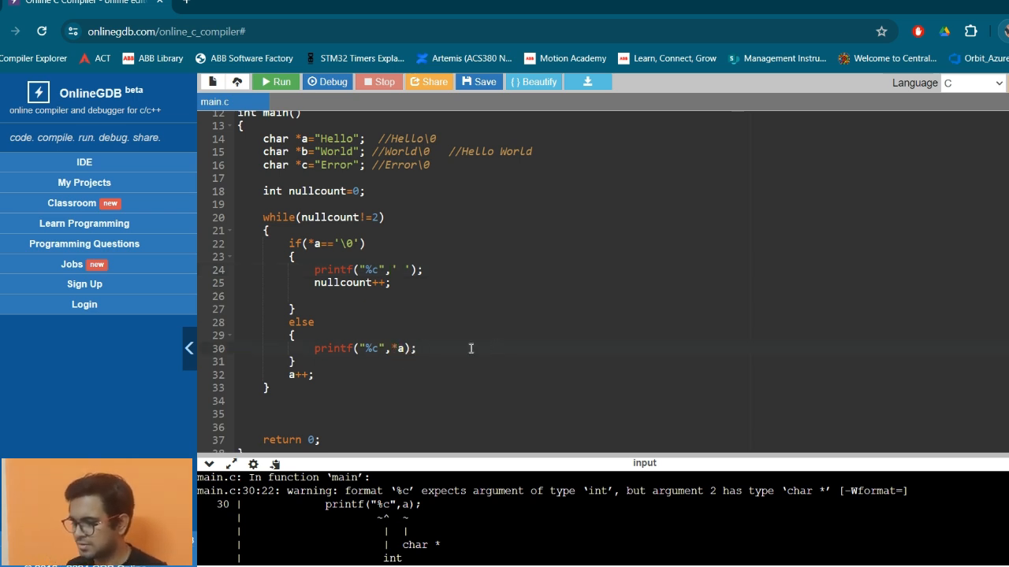
left_click(275, 81)
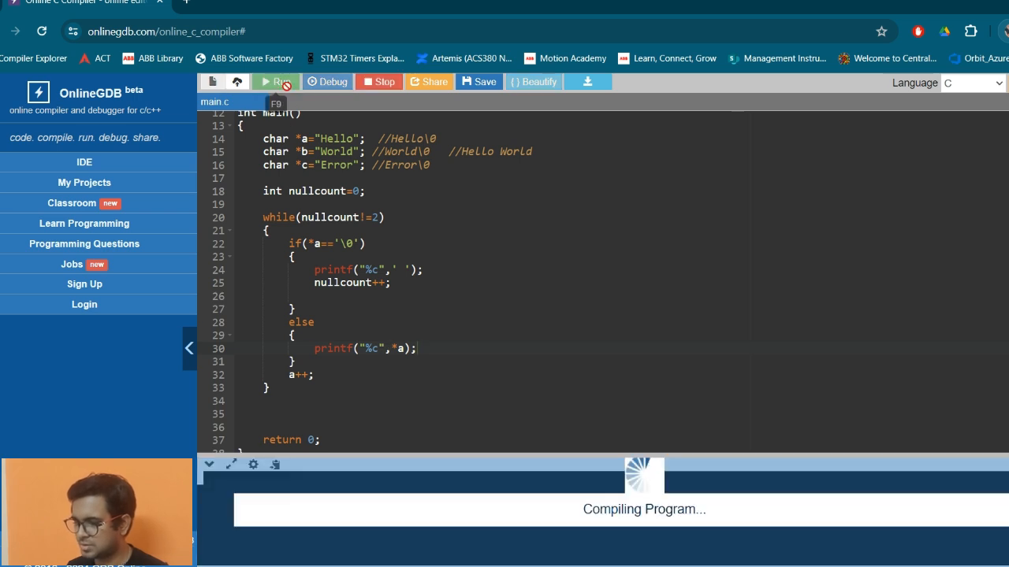
left_click(275, 81)
type("3")
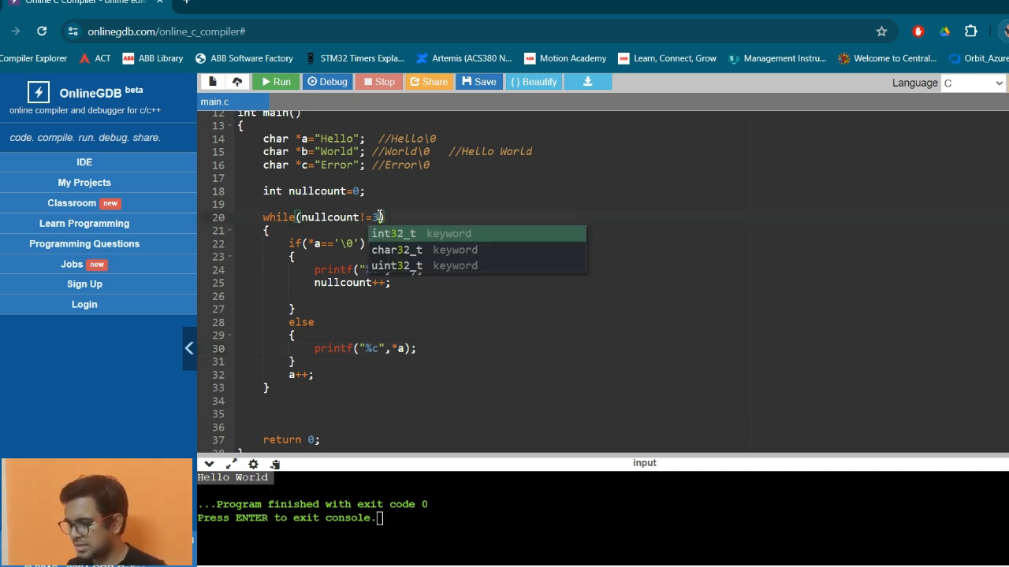
- Rerun the program with the loop limit nullcount!=4 so it prints Hello World Error
left_click(275, 82)
type("4")
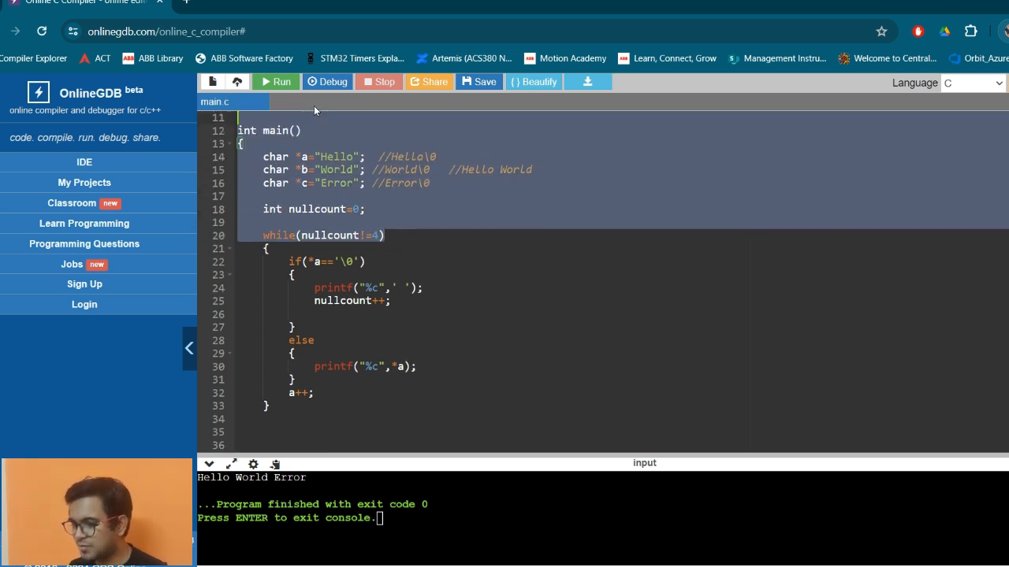
scroll("up", 3)
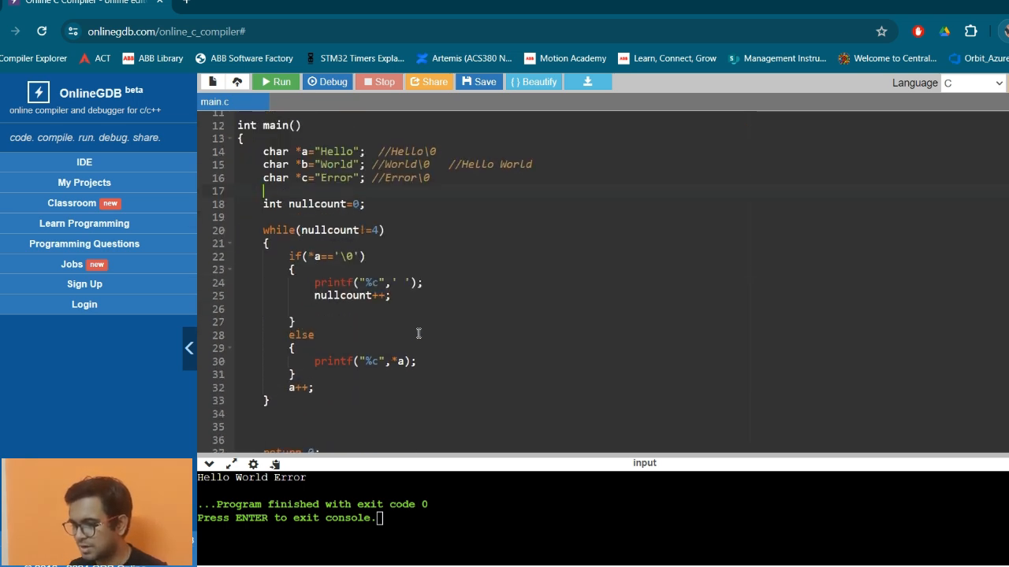
left_click(275, 81)
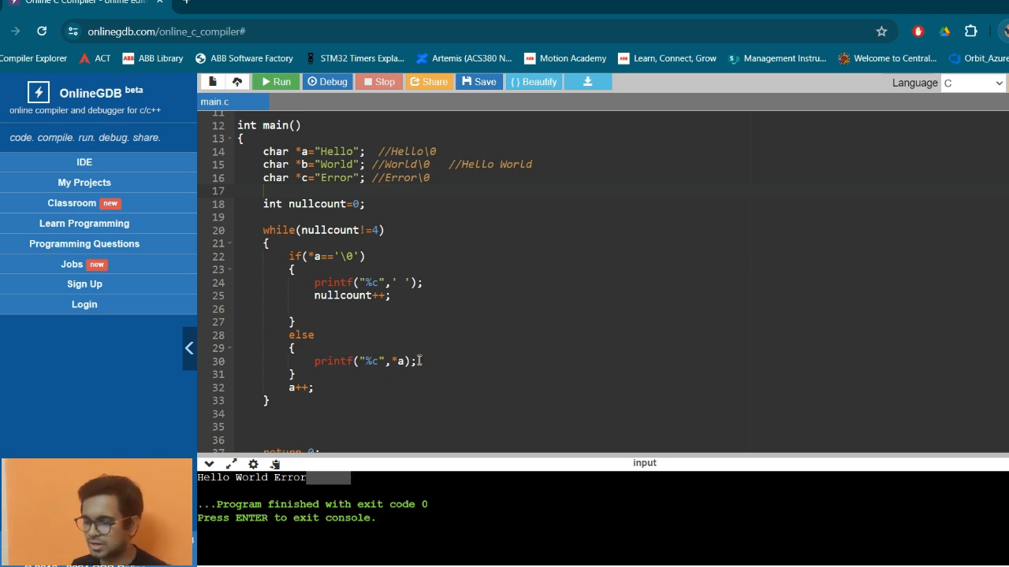
mouse_move(380, 444)
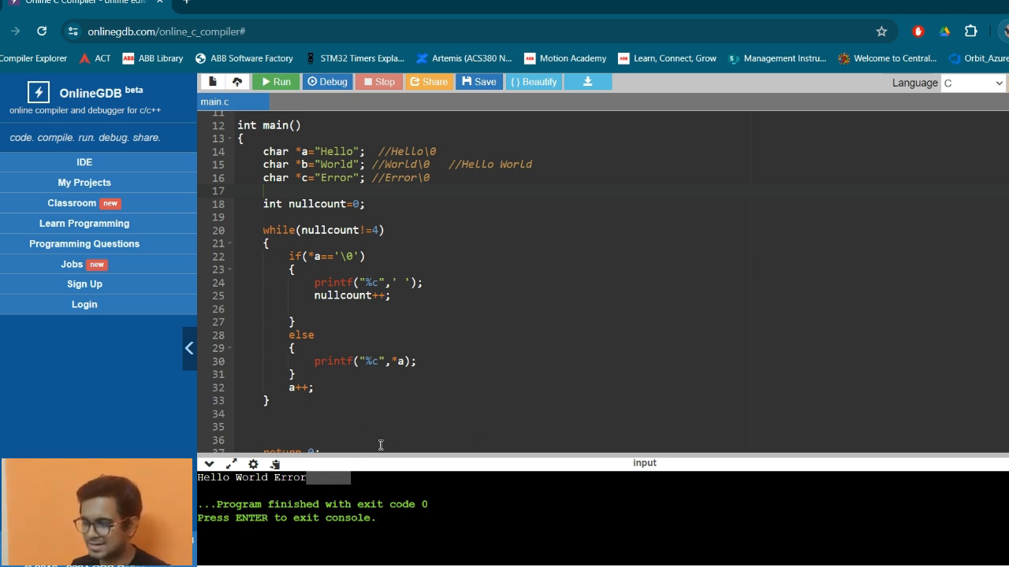
mouse_move(423, 341)
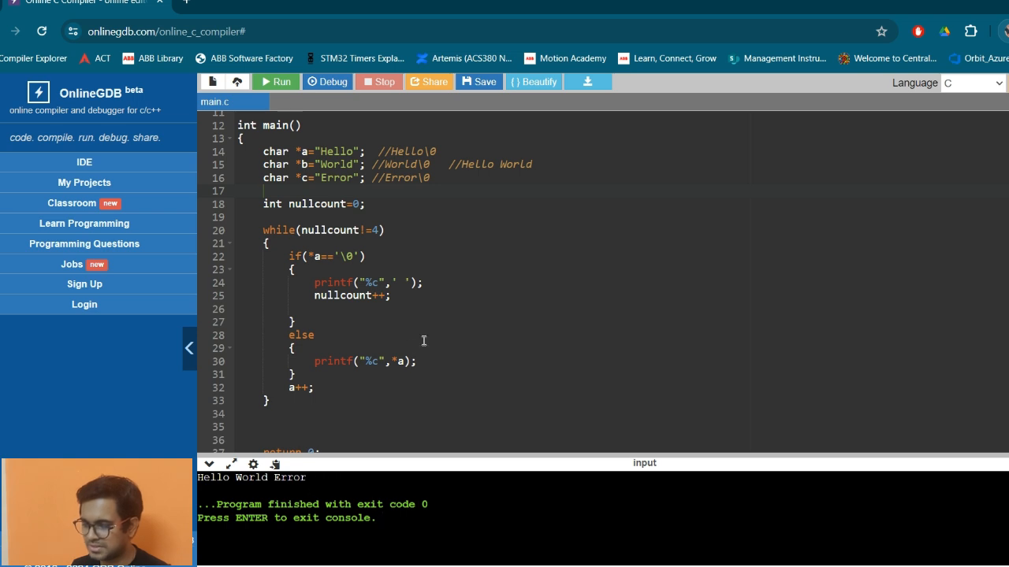
mouse_move(320, 281)
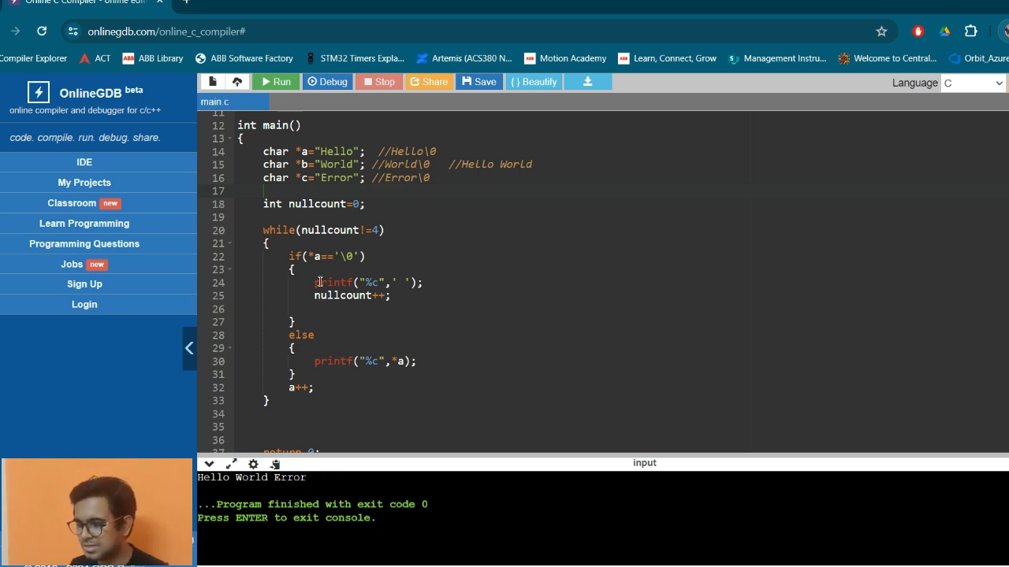
mouse_move(310, 198)
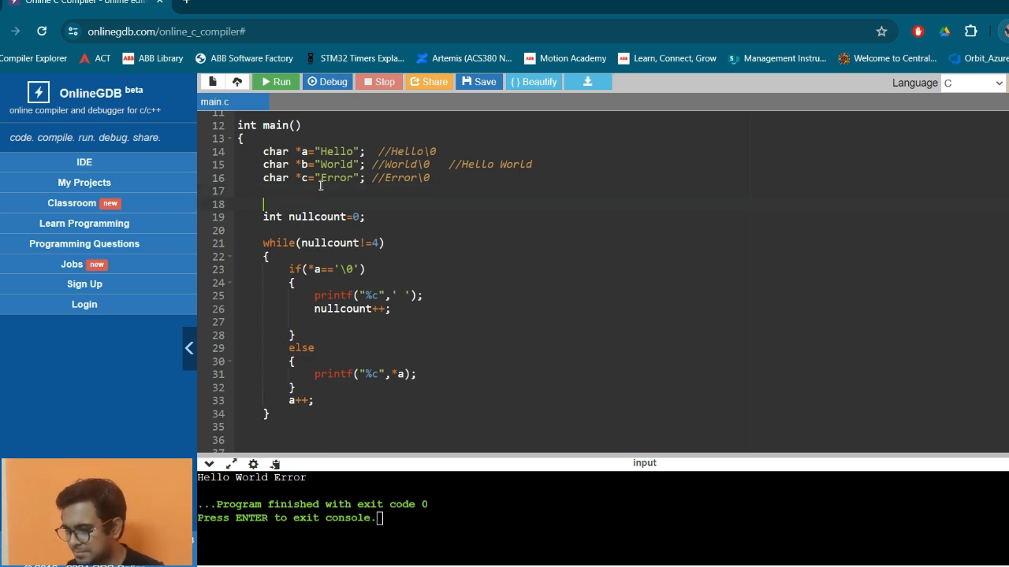
- Type the comment //Hello\0World\0Error\0 above int nullcount=0;
type("//")
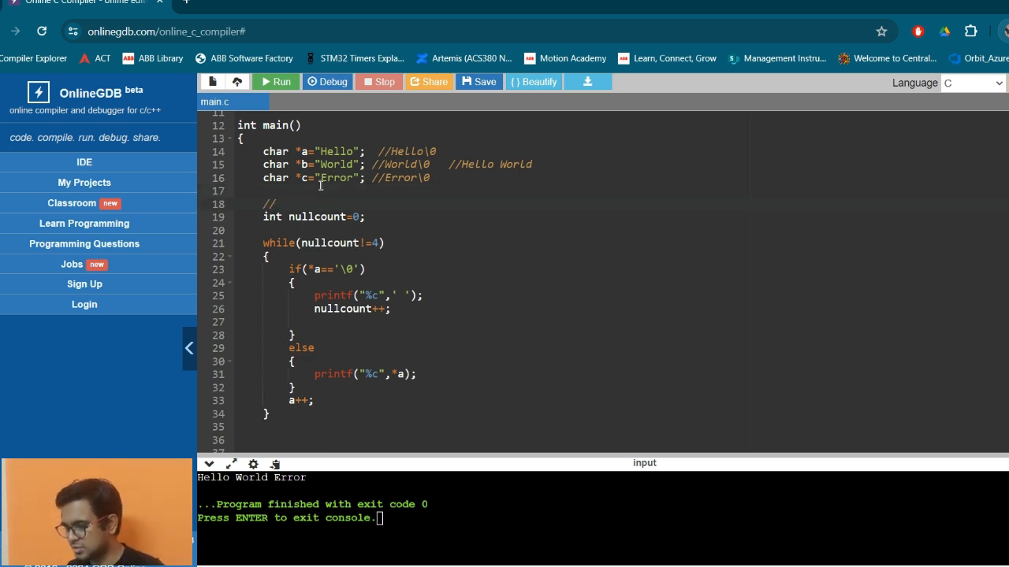
type("h")
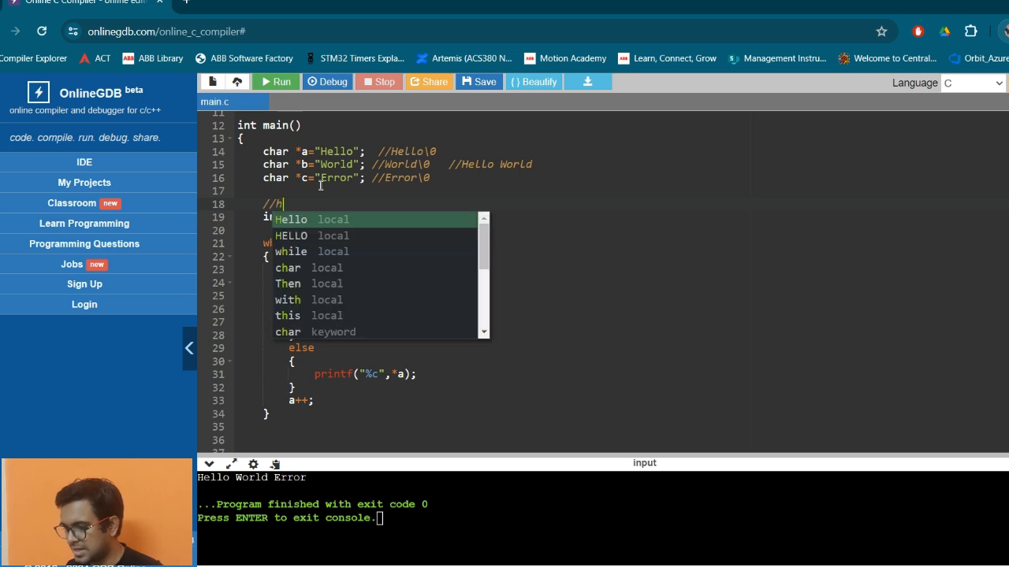
type("Hello\\")
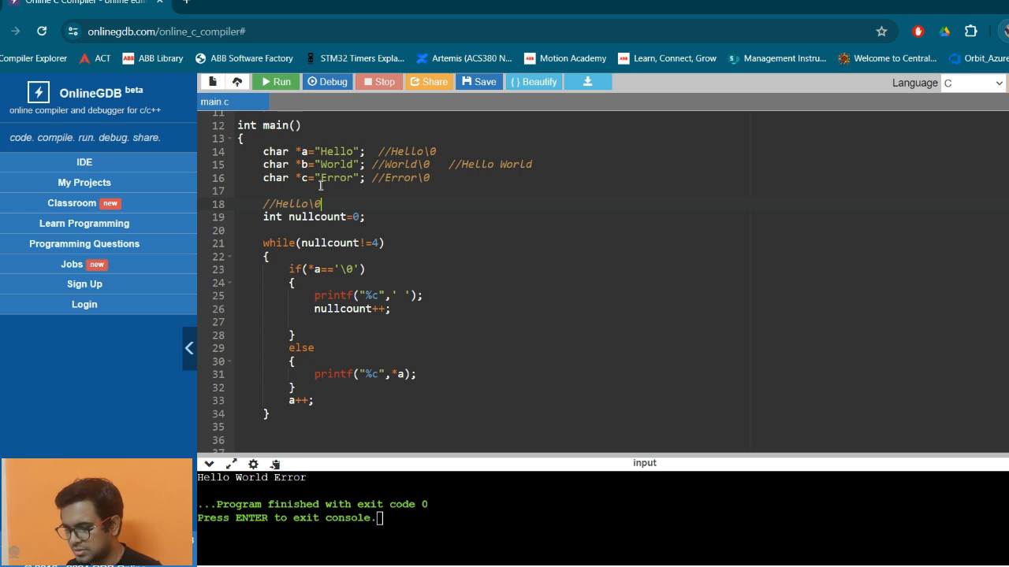
type("0Error")
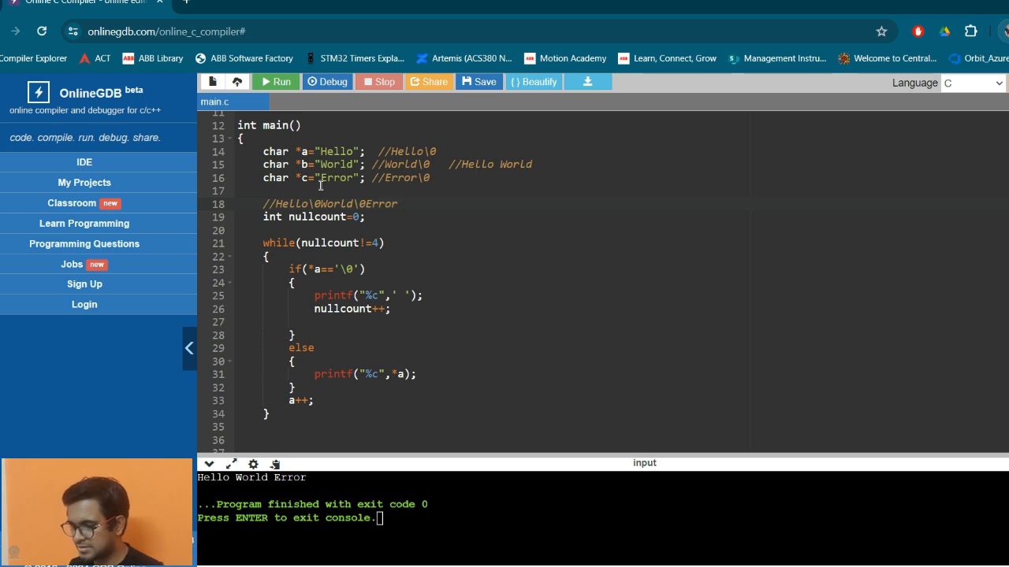
type("\\0")
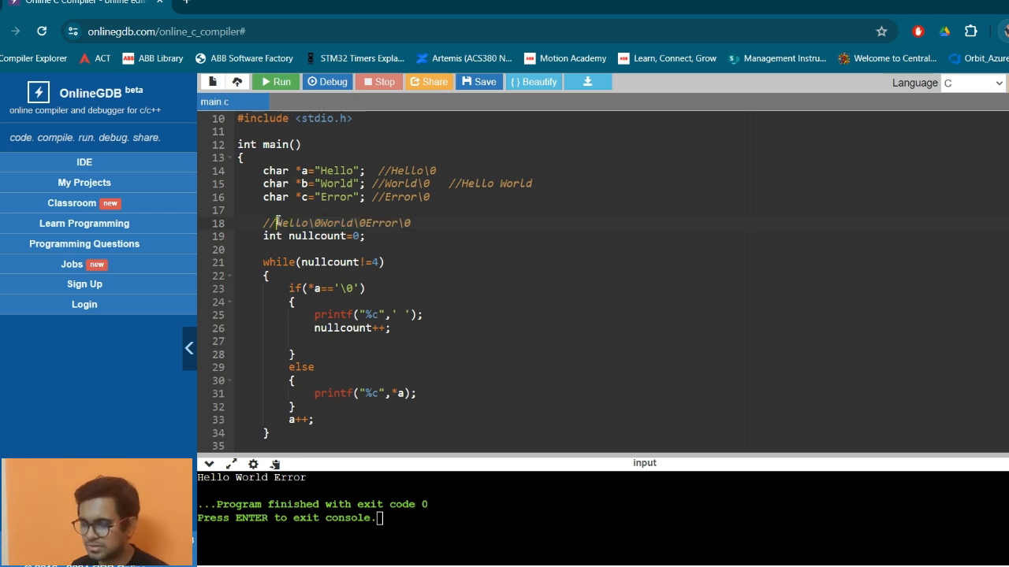
scroll("up", 3)
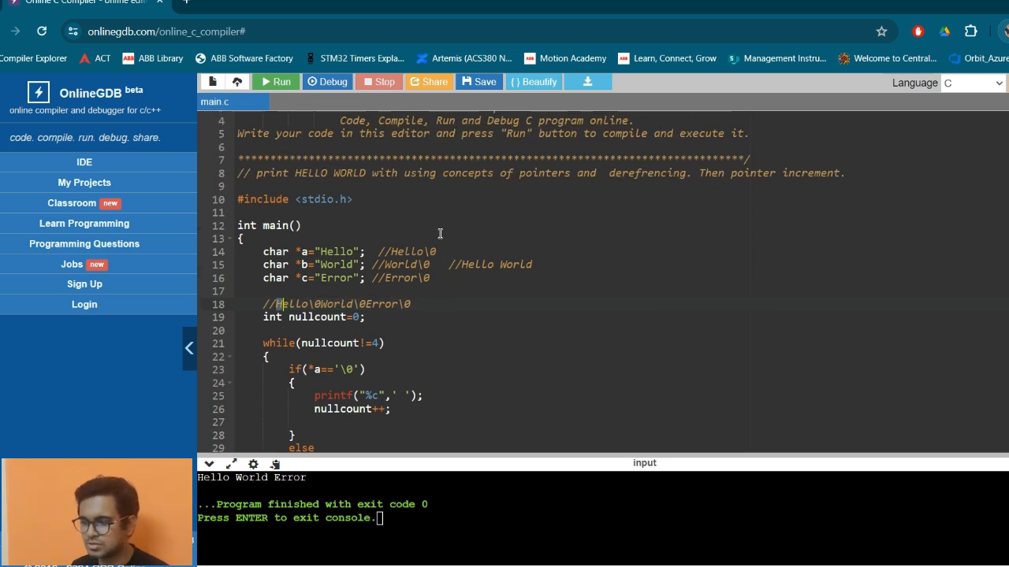
scroll("down", 3)
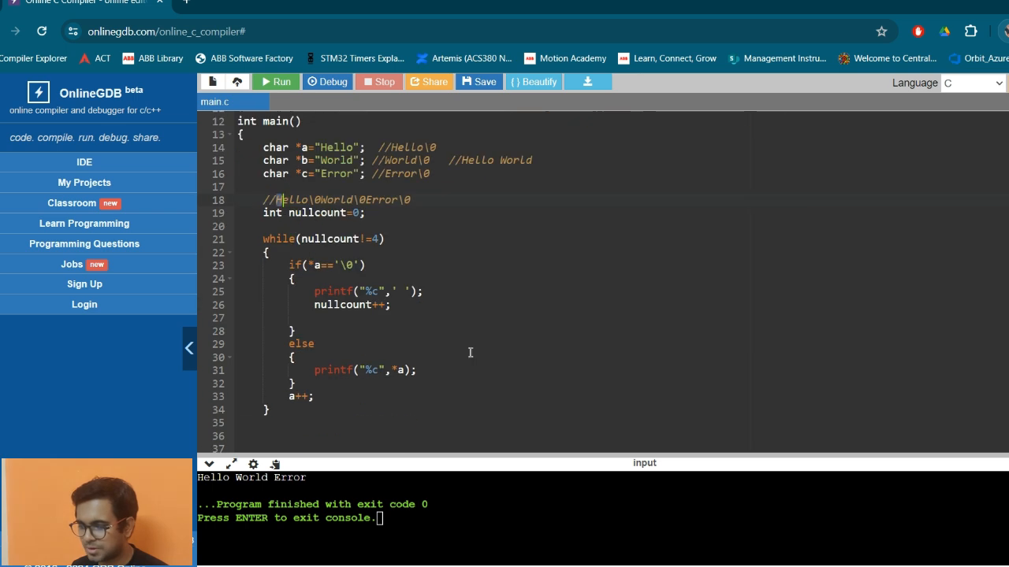
scroll("down", 3)
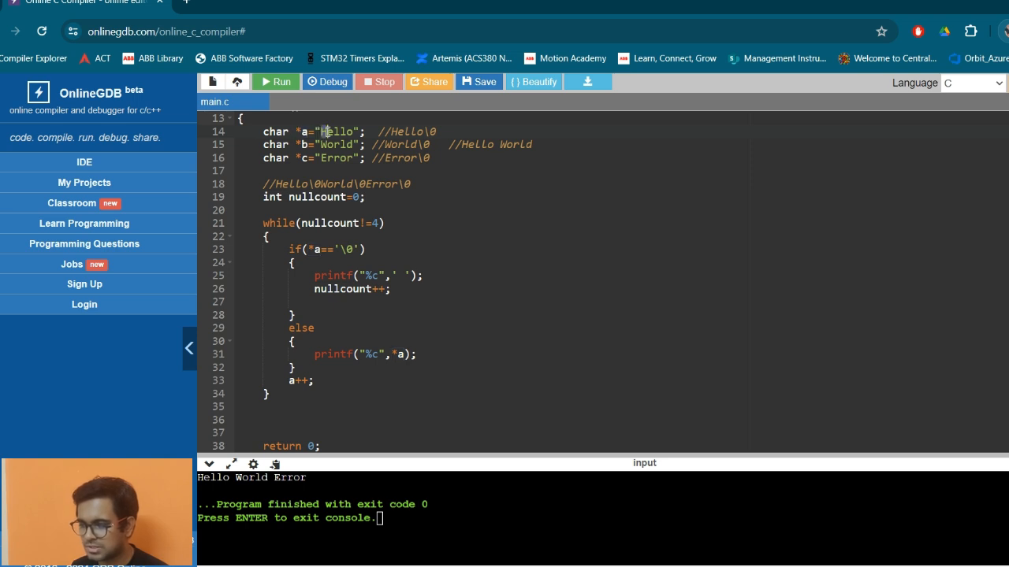
mouse_move(313, 138)
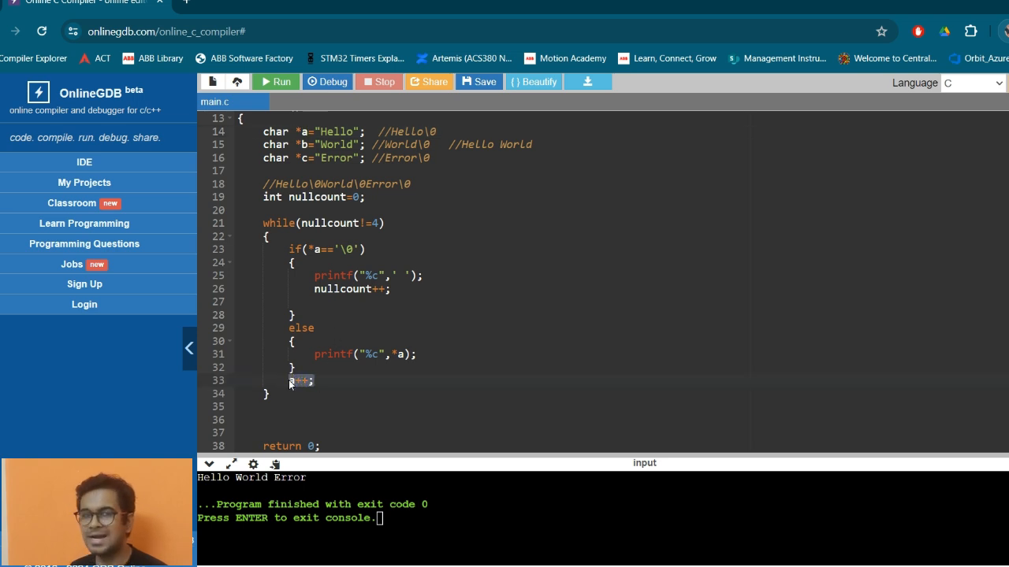
mouse_move(331, 135)
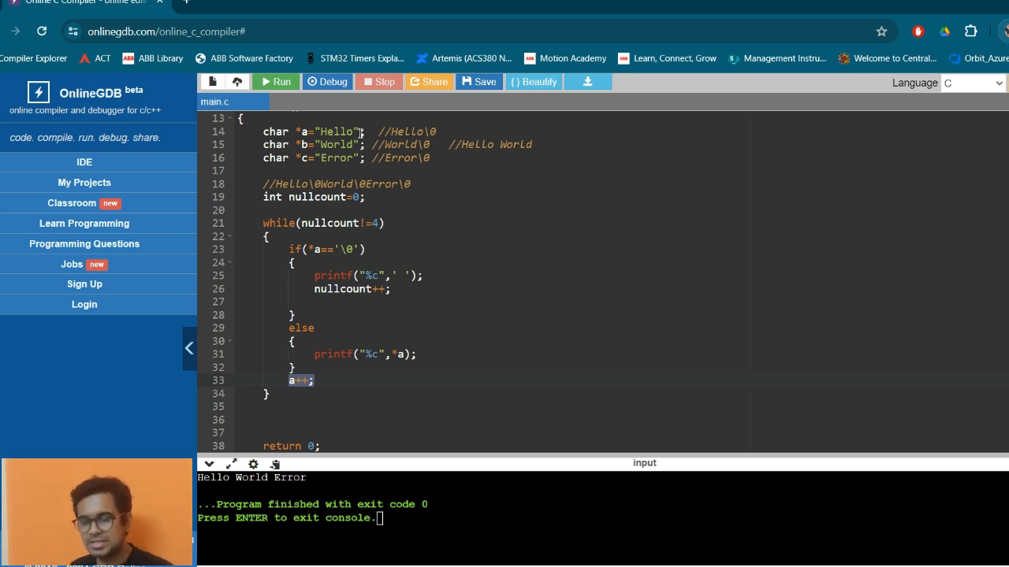
left_click(315, 301)
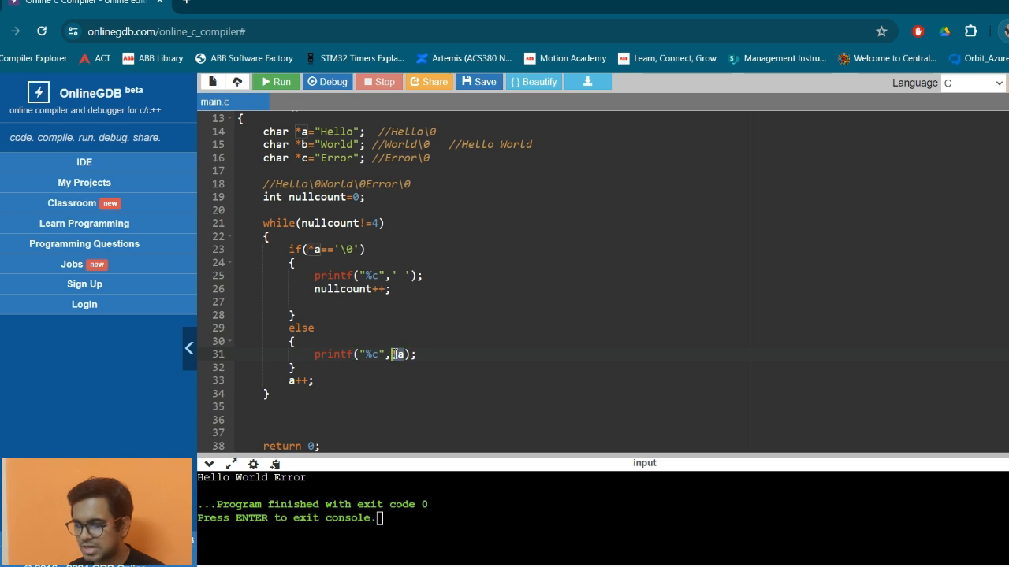
scroll("up", 3)
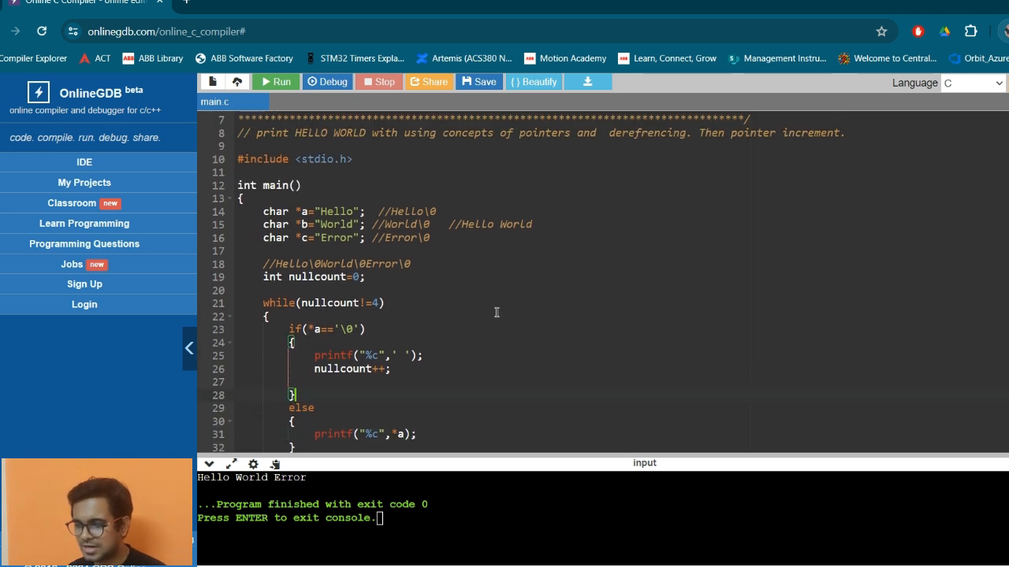
scroll("down", 3)
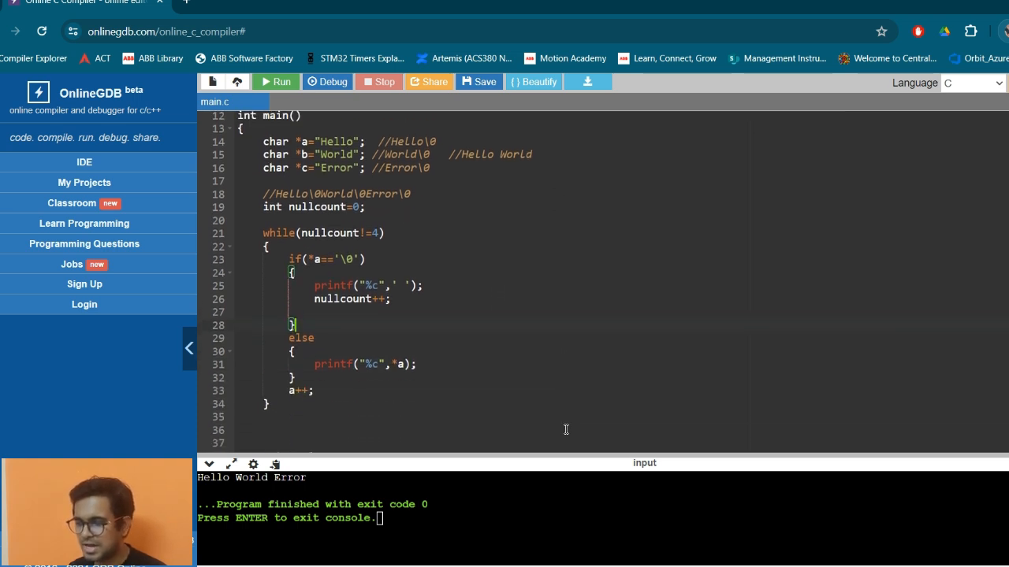
mouse_move(442, 248)
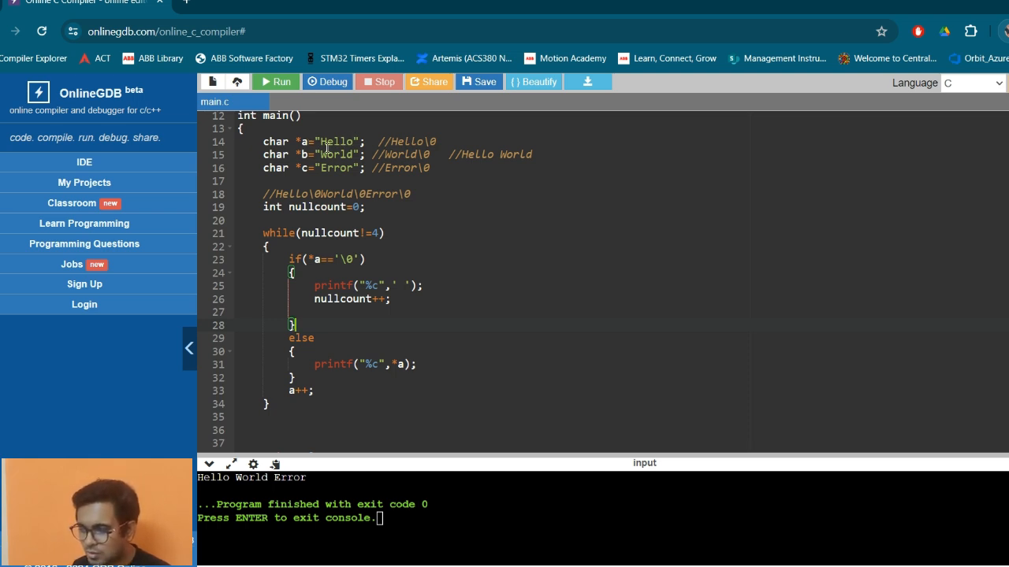
mouse_move(352, 167)
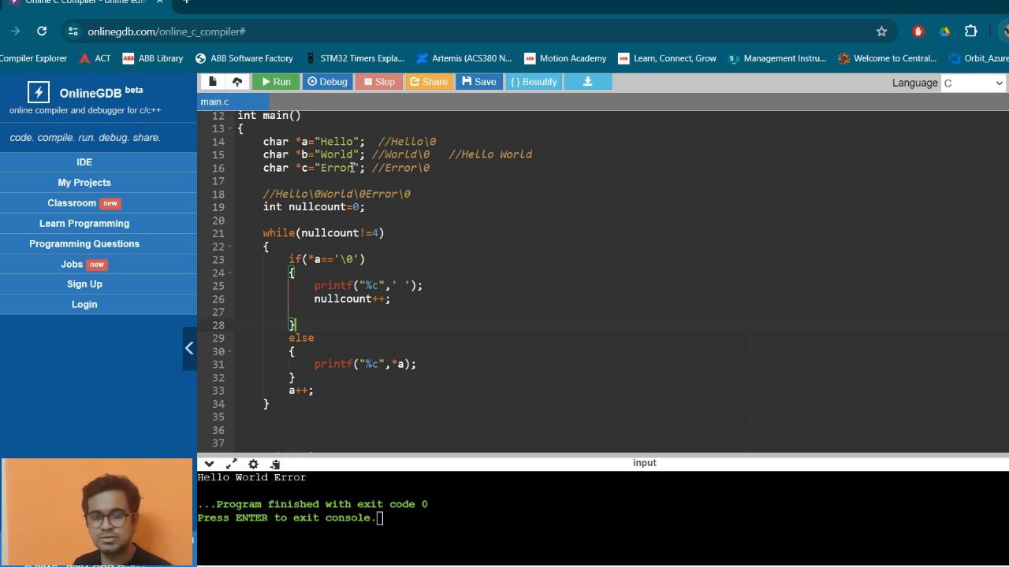